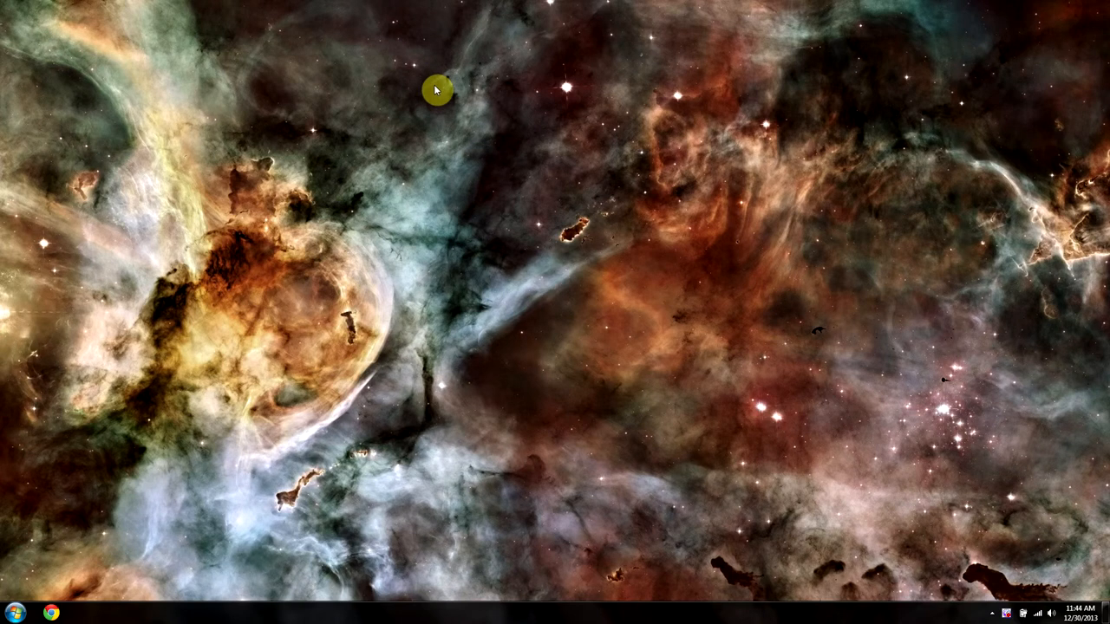
mouse_move(4, 510)
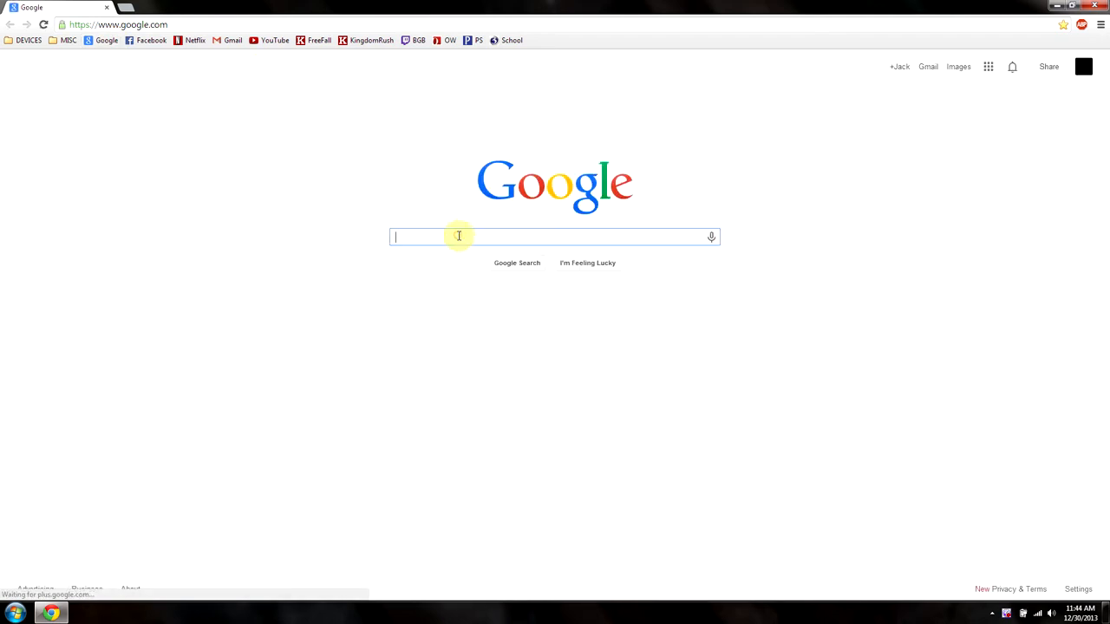
Step: Google 'open broadcaster download' and open the Softpedia download page for Open Broadcaster Software
type("open")
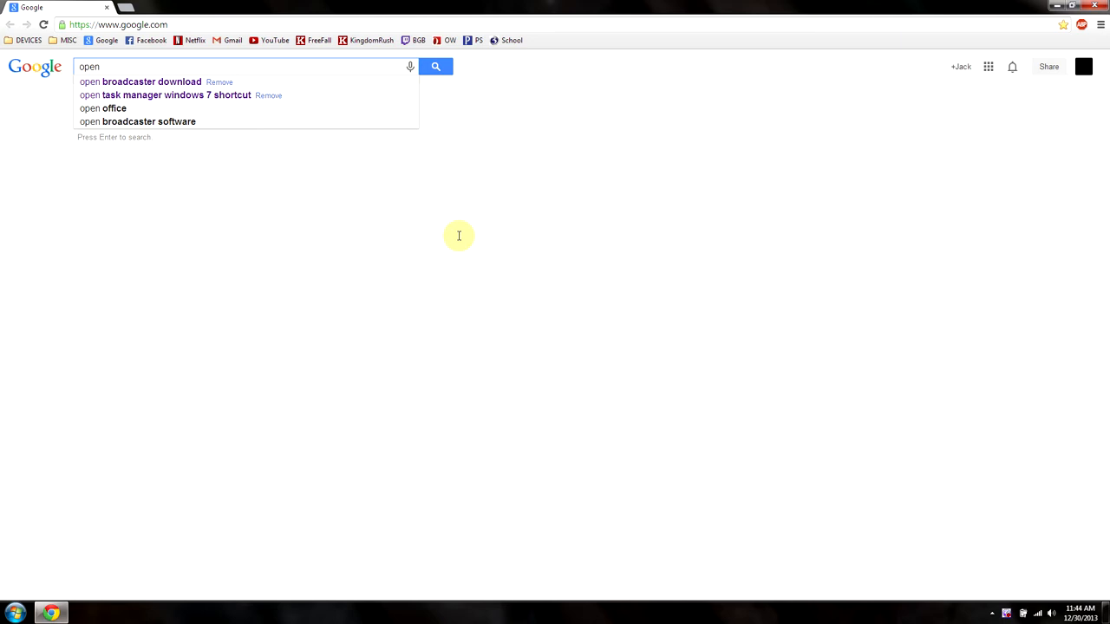
left_click(139, 82)
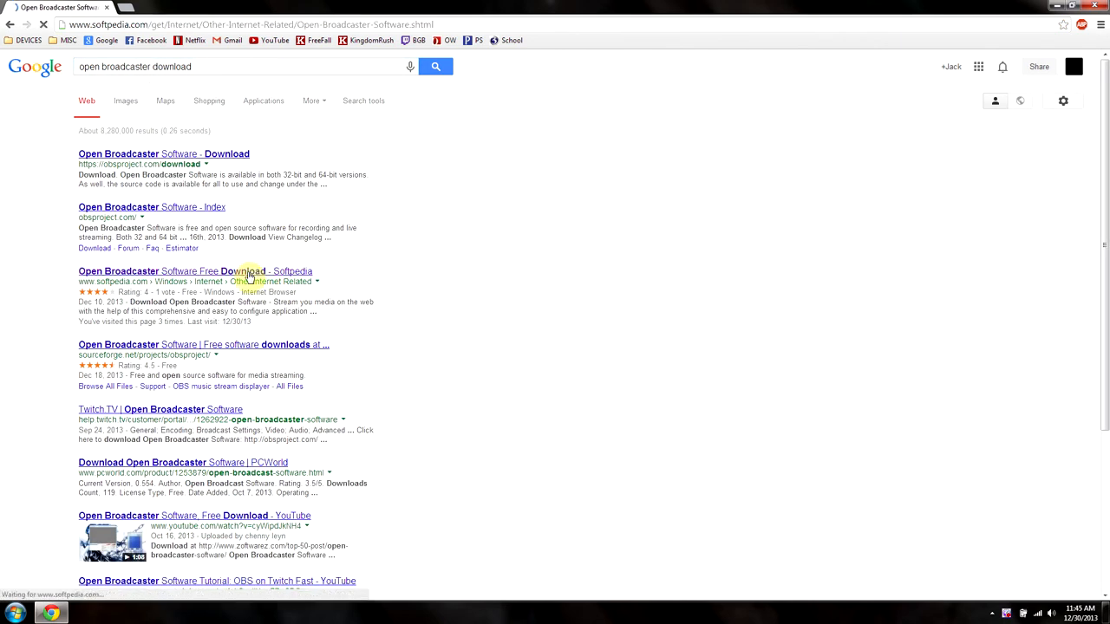
left_click(196, 271)
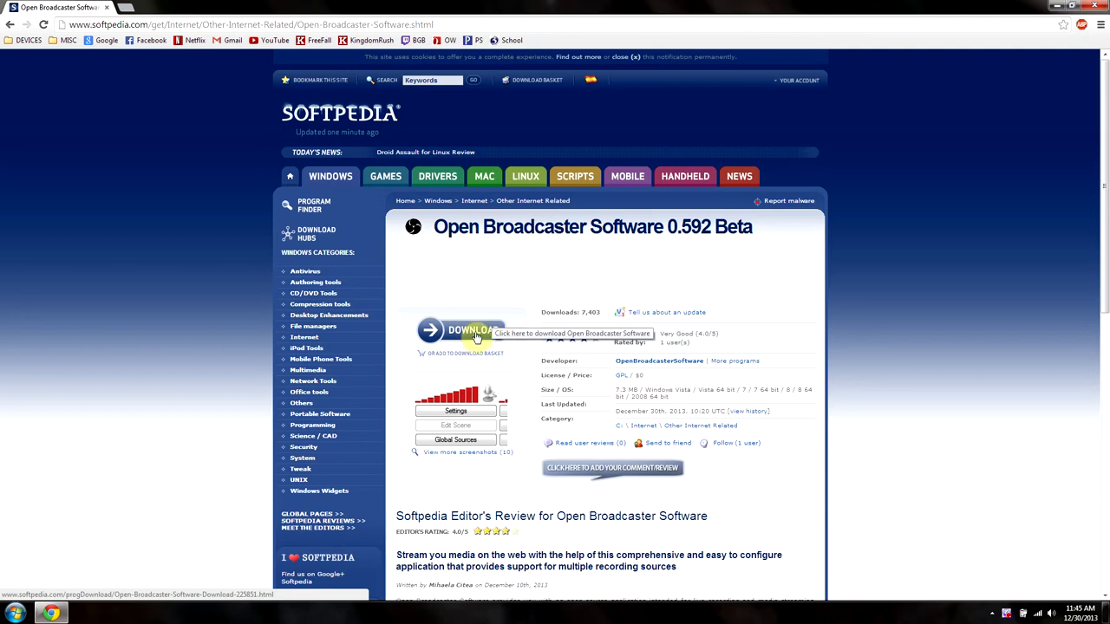
mouse_move(685, 315)
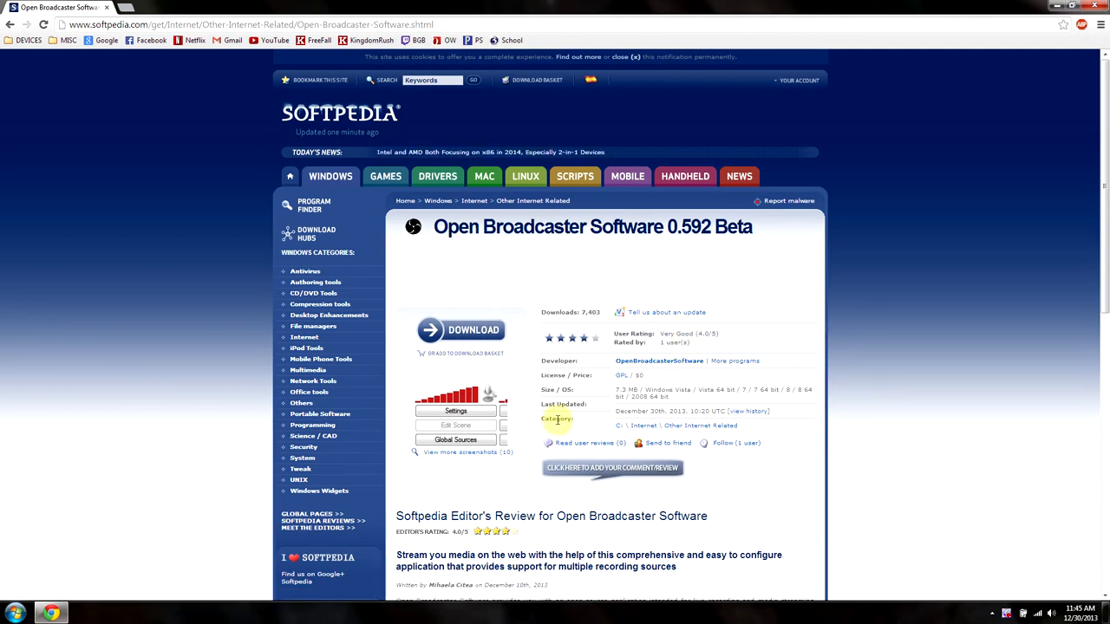
mouse_move(4, 510)
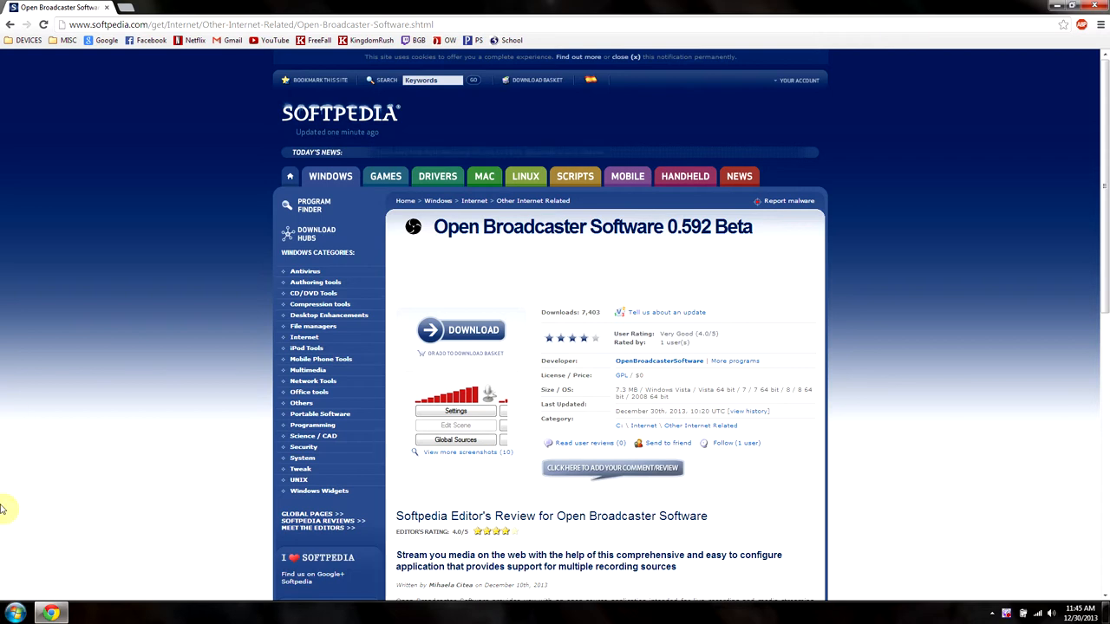
mouse_move(174, 548)
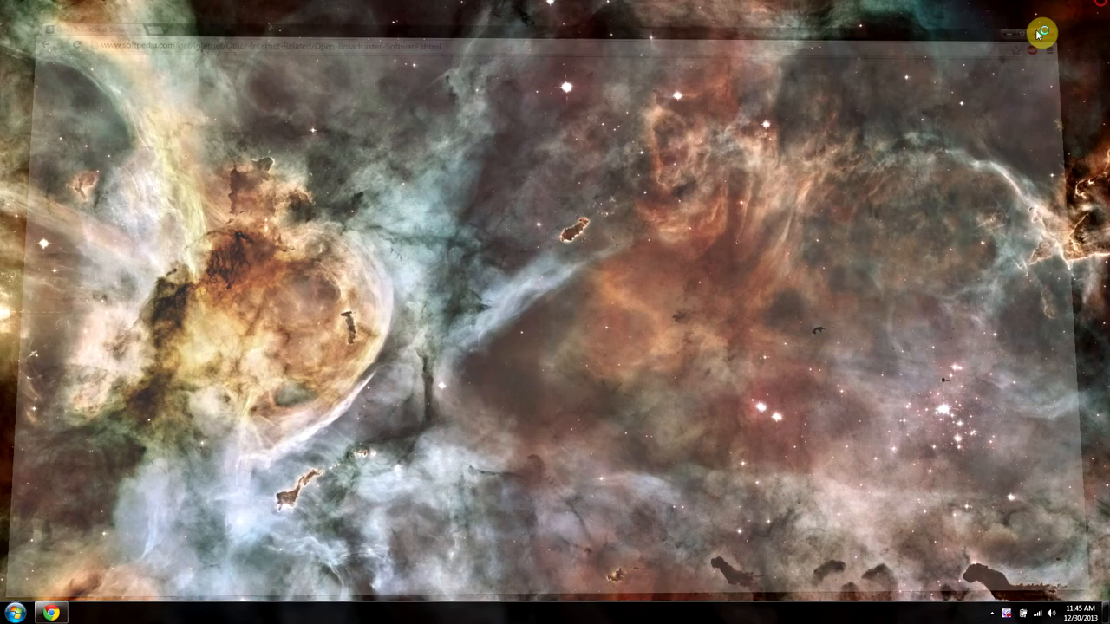
Step: Launch Open Broadcaster Software by searching 'OBS' from the Start menu
left_click(14, 614)
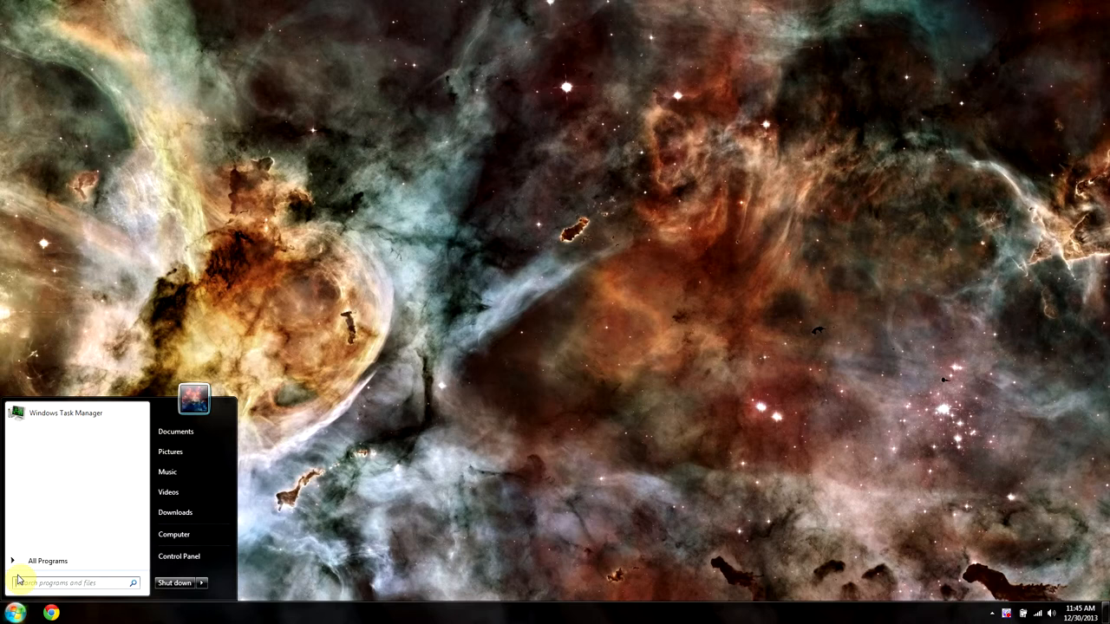
type("OBS")
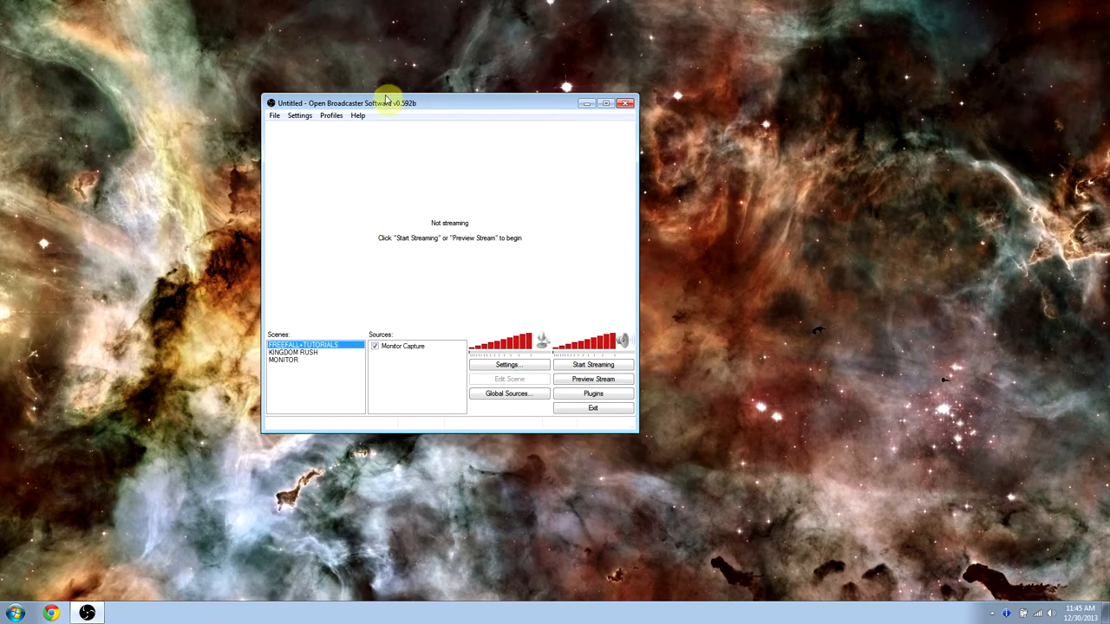
Step: Drag the OBS window to the top-right corner of the desktop
left_click_drag(386, 102, 850, 19)
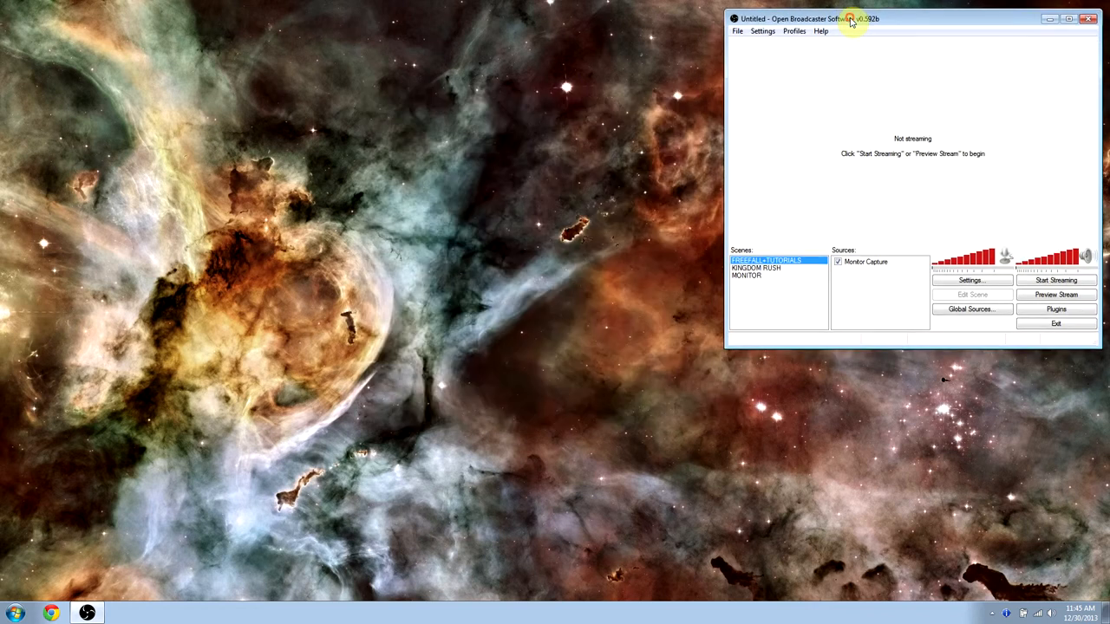
mouse_move(924, 76)
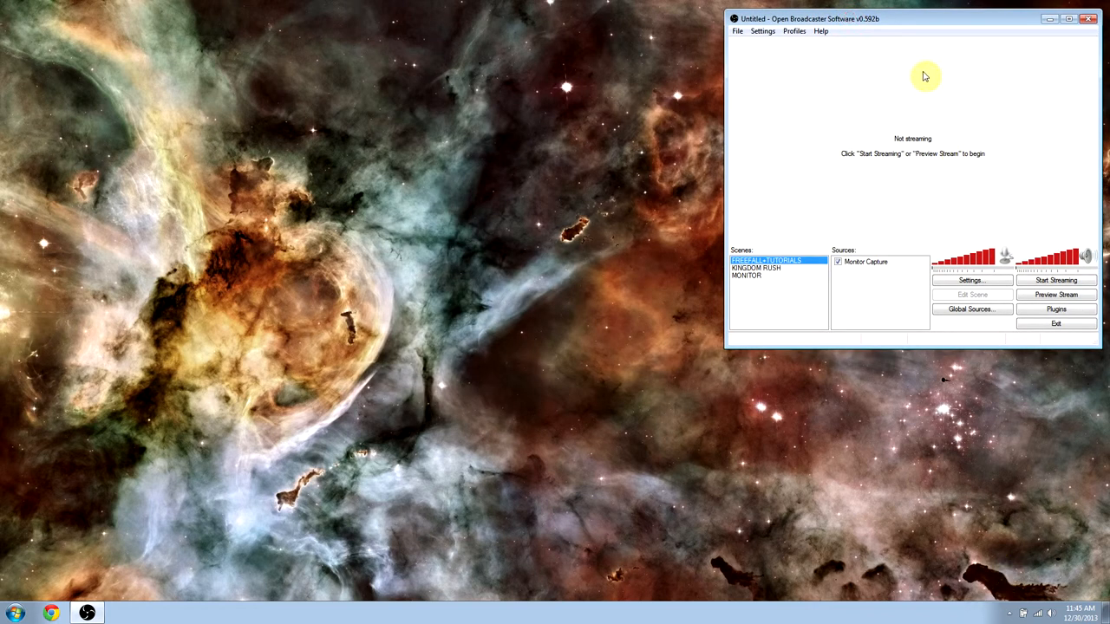
mouse_move(790, 110)
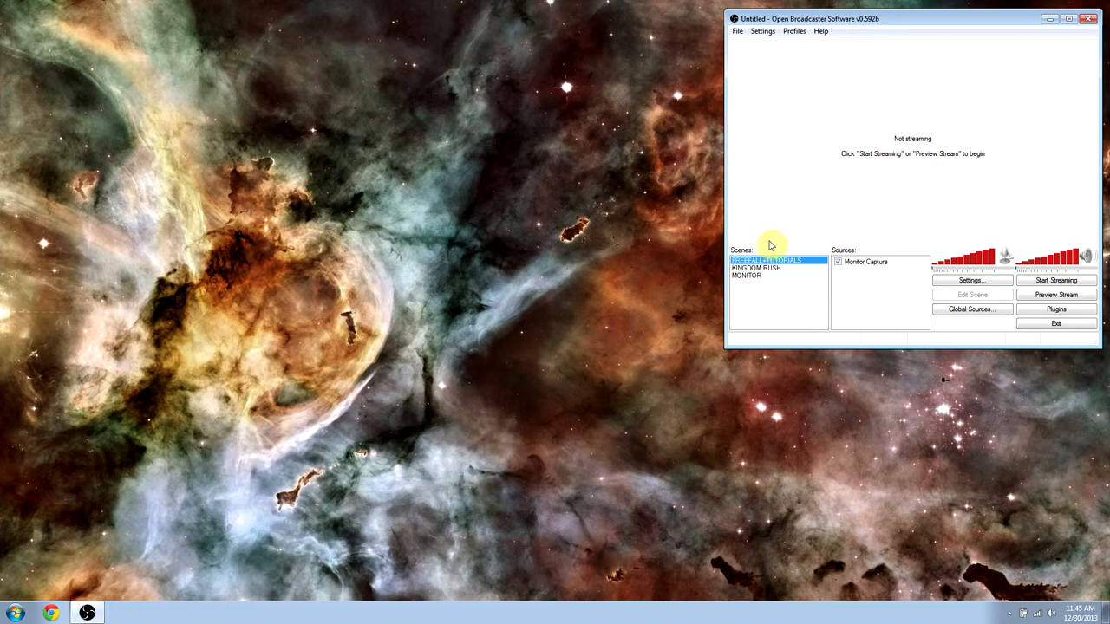
mouse_move(721, 237)
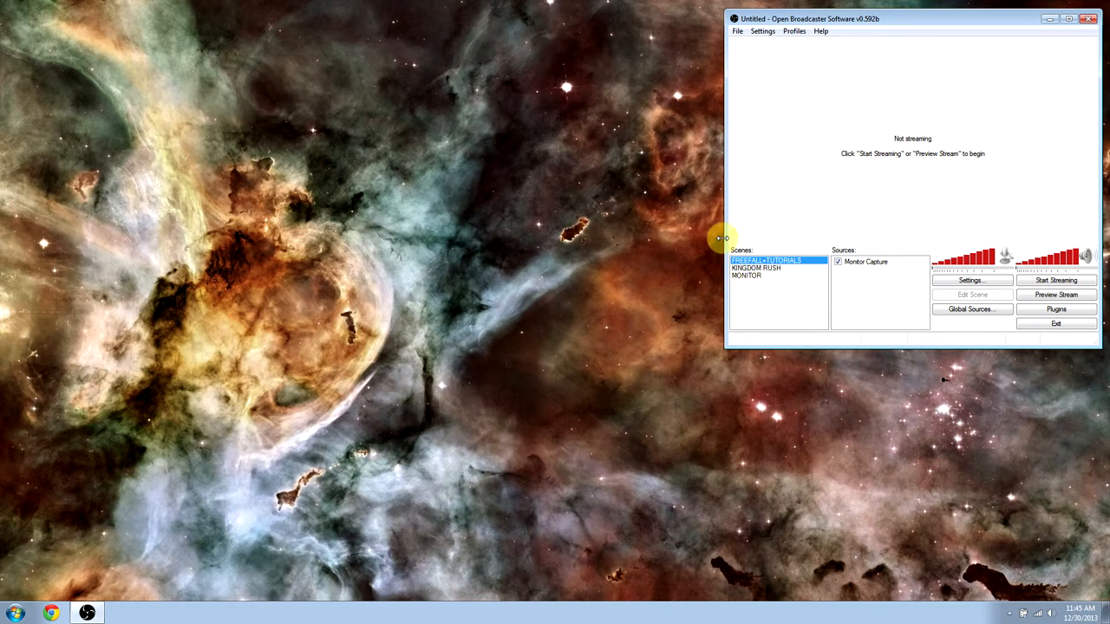
mouse_move(766, 298)
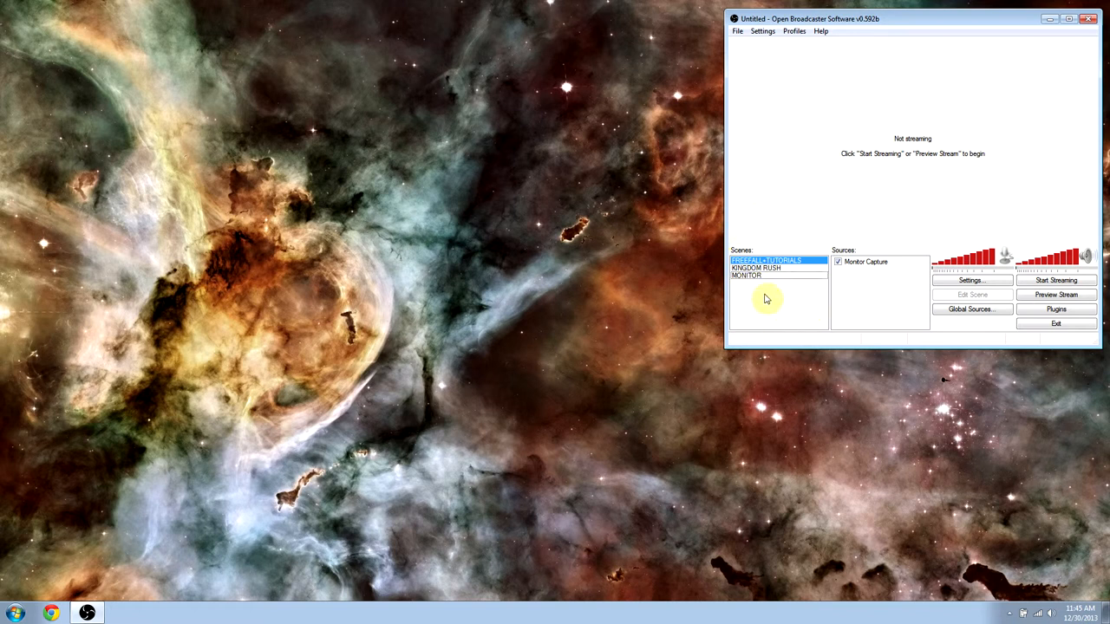
mouse_move(771, 245)
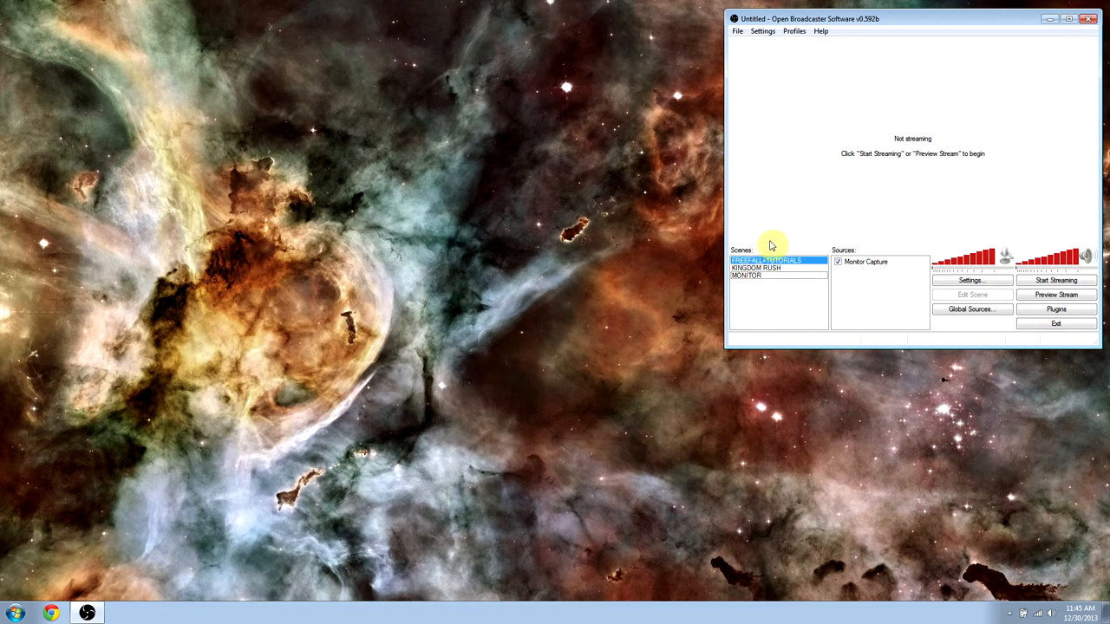
mouse_move(371, 6)
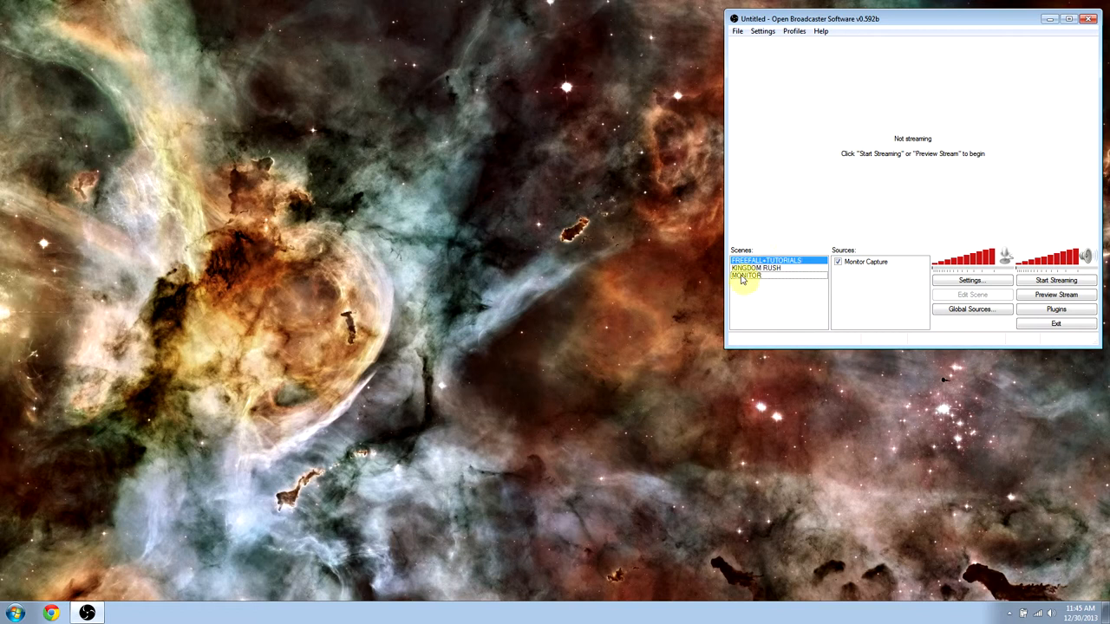
Step: Remove the existing MONITOR scene from the Scenes list
left_click(746, 276)
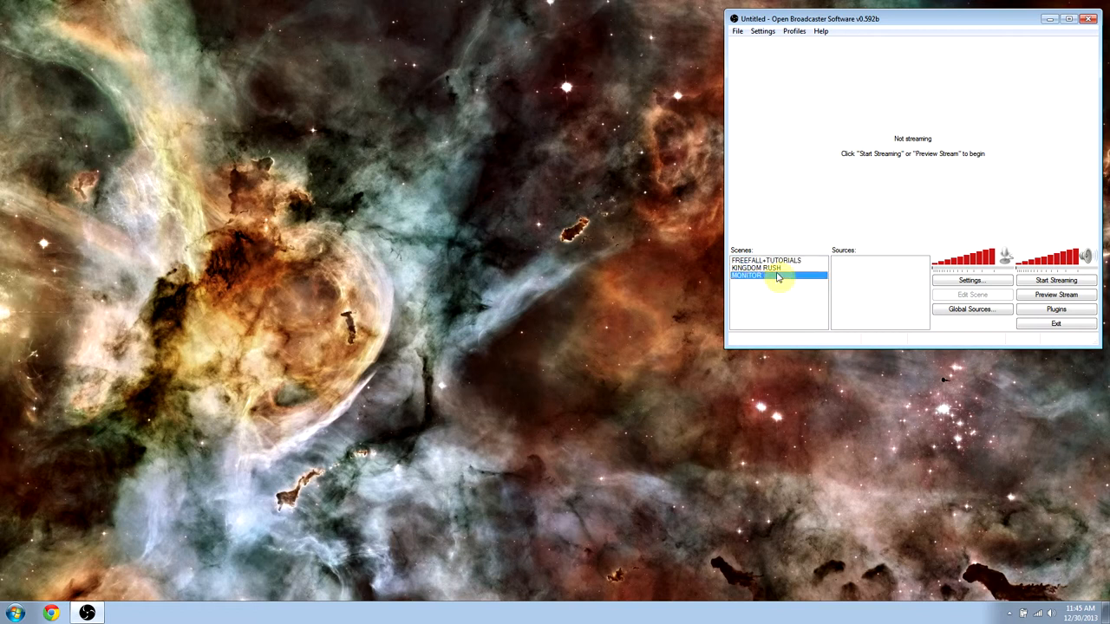
mouse_move(763, 279)
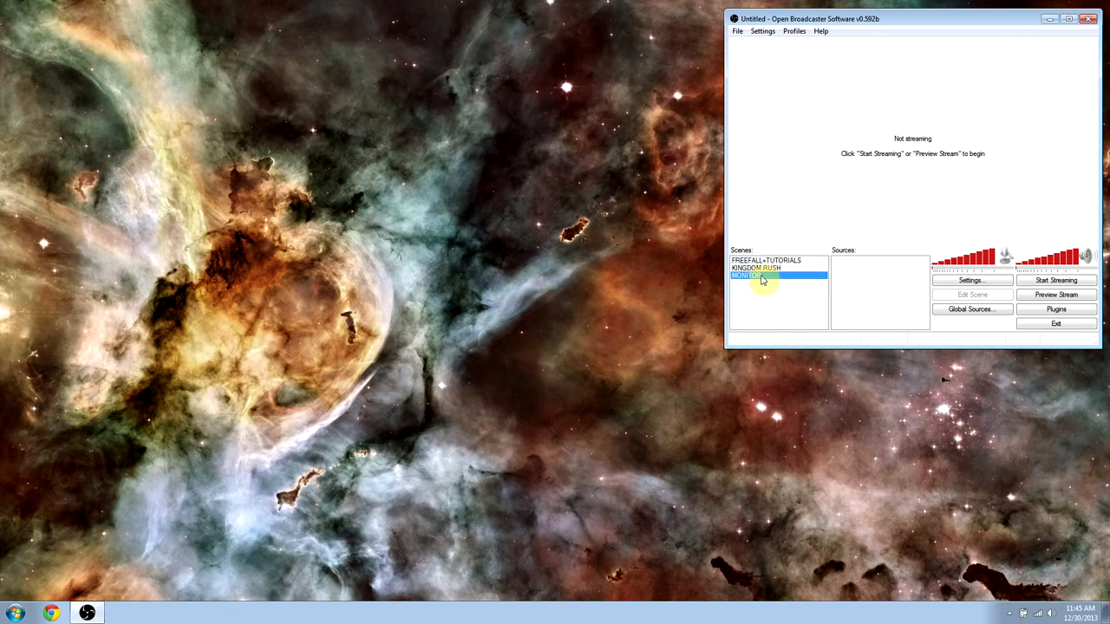
right_click(755, 276)
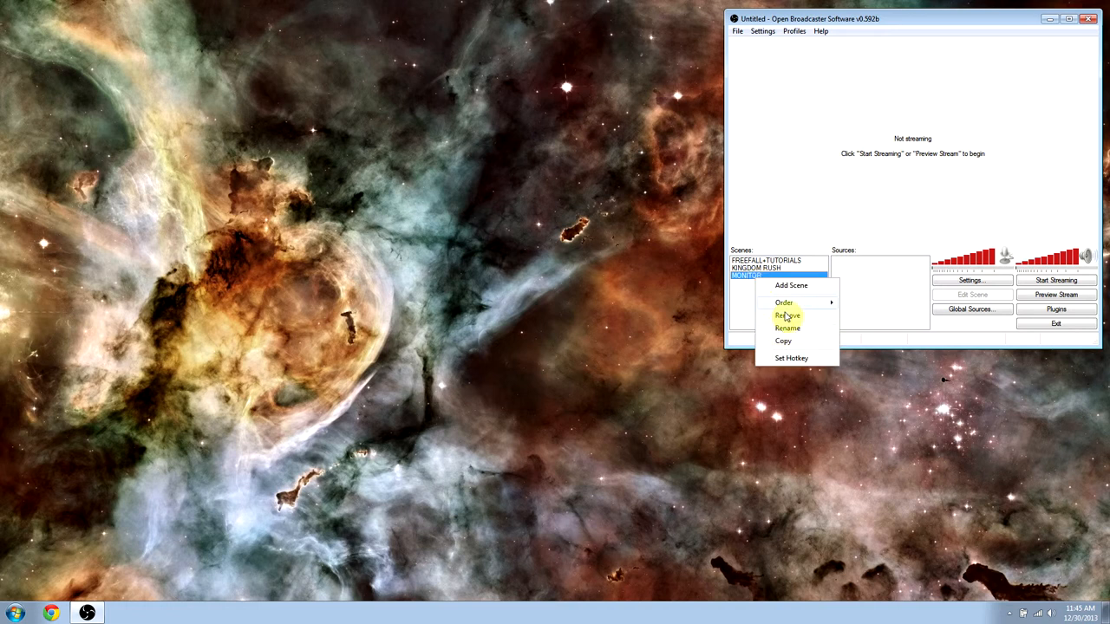
left_click(788, 315)
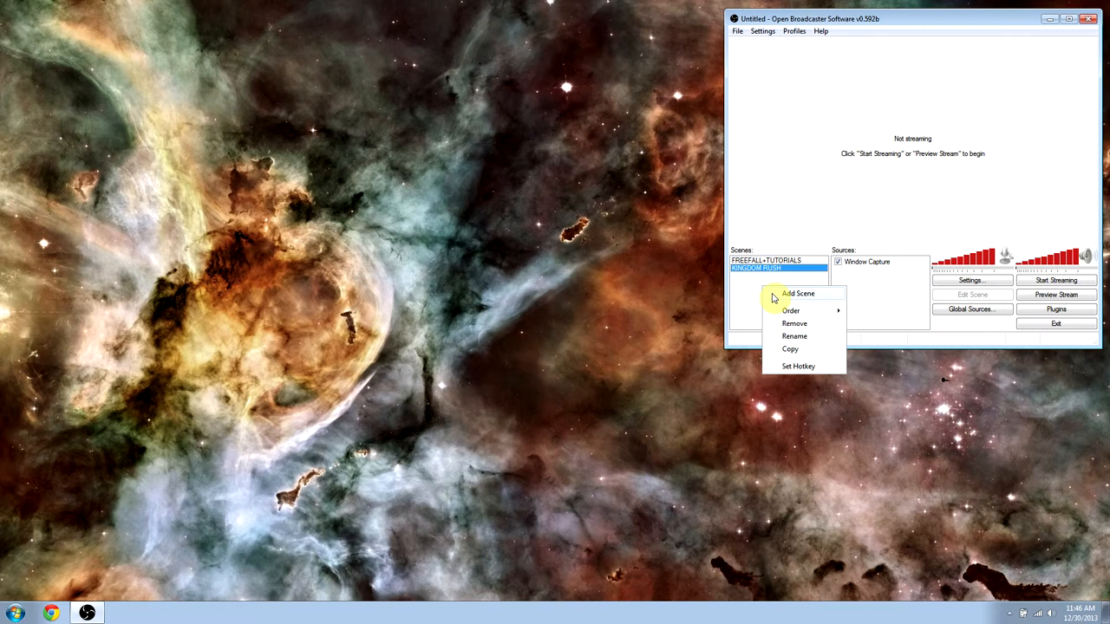
Step: Add a new empty scene named 'MONITOR'
left_click(798, 293)
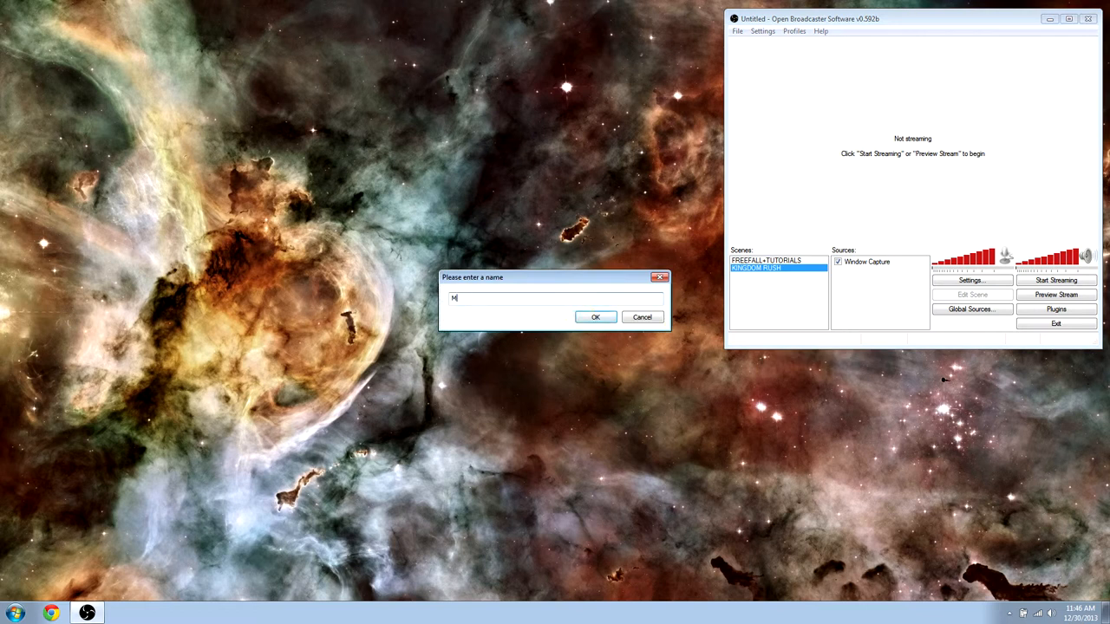
type("onitor")
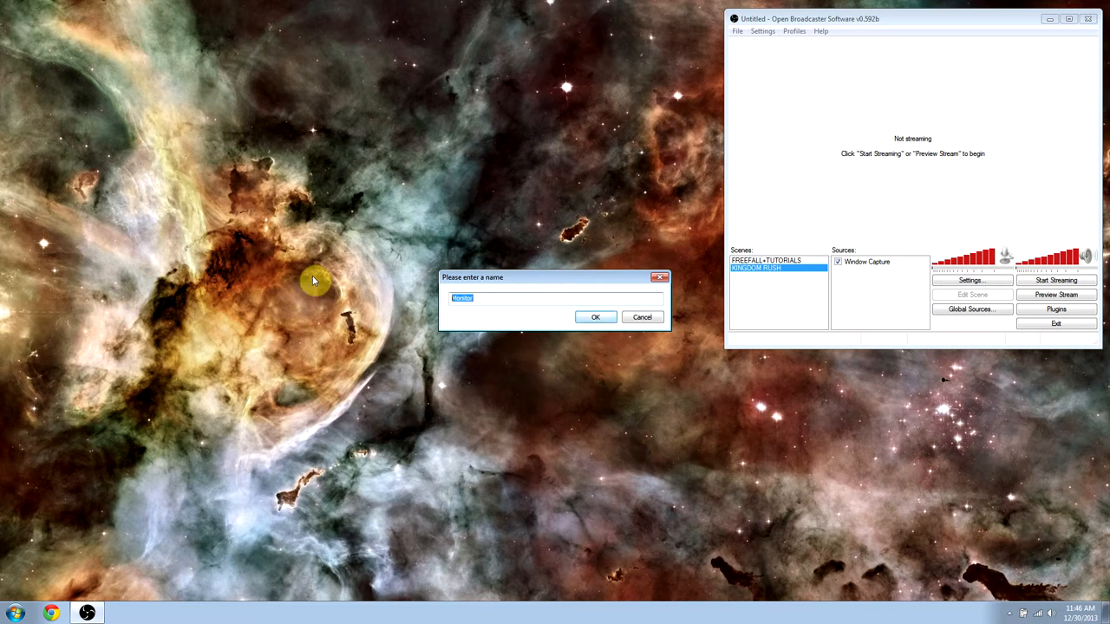
type("MONITOR")
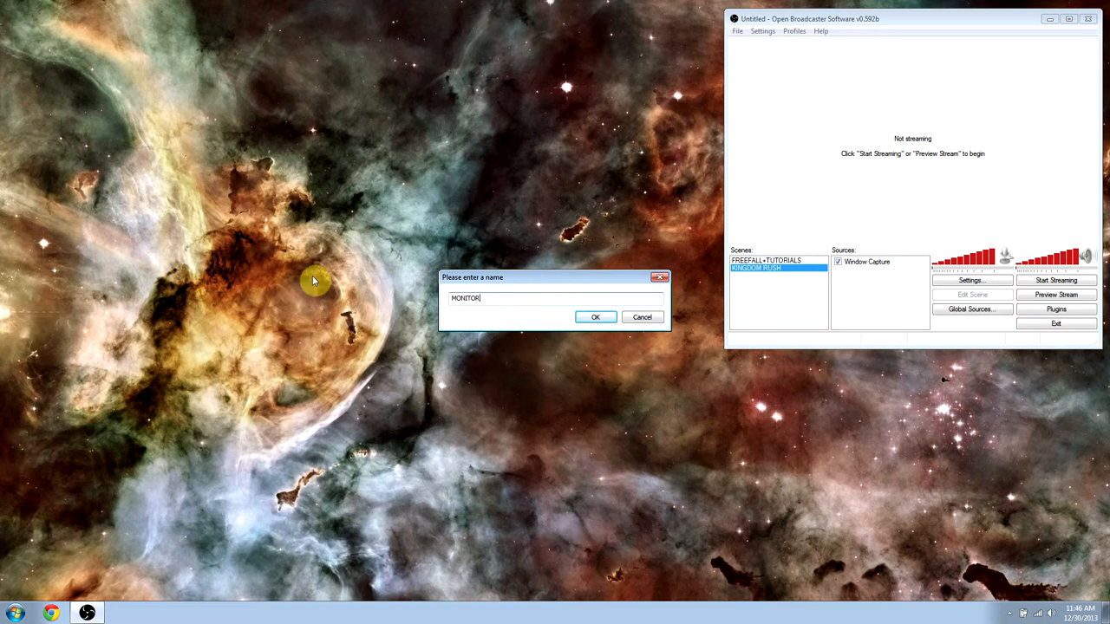
left_click(595, 317)
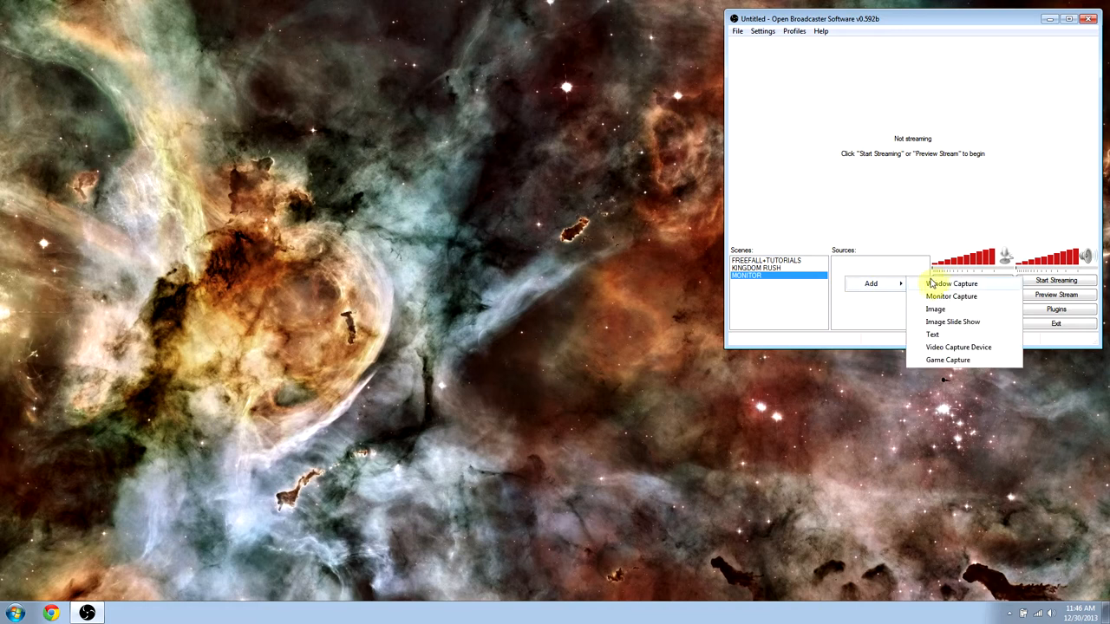
mouse_move(975, 297)
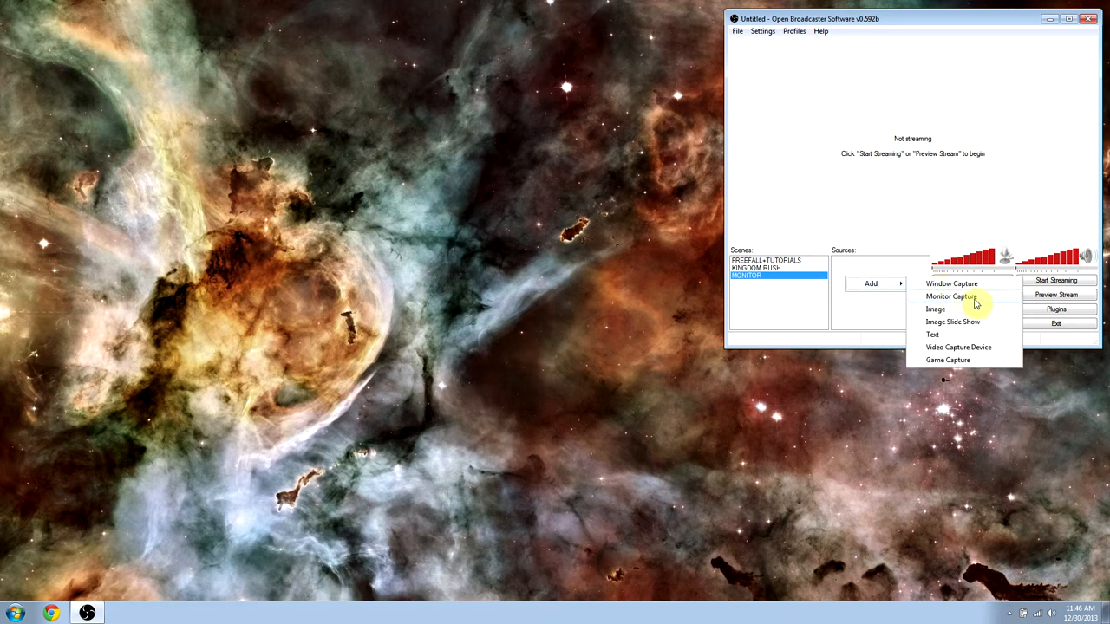
mouse_move(952, 283)
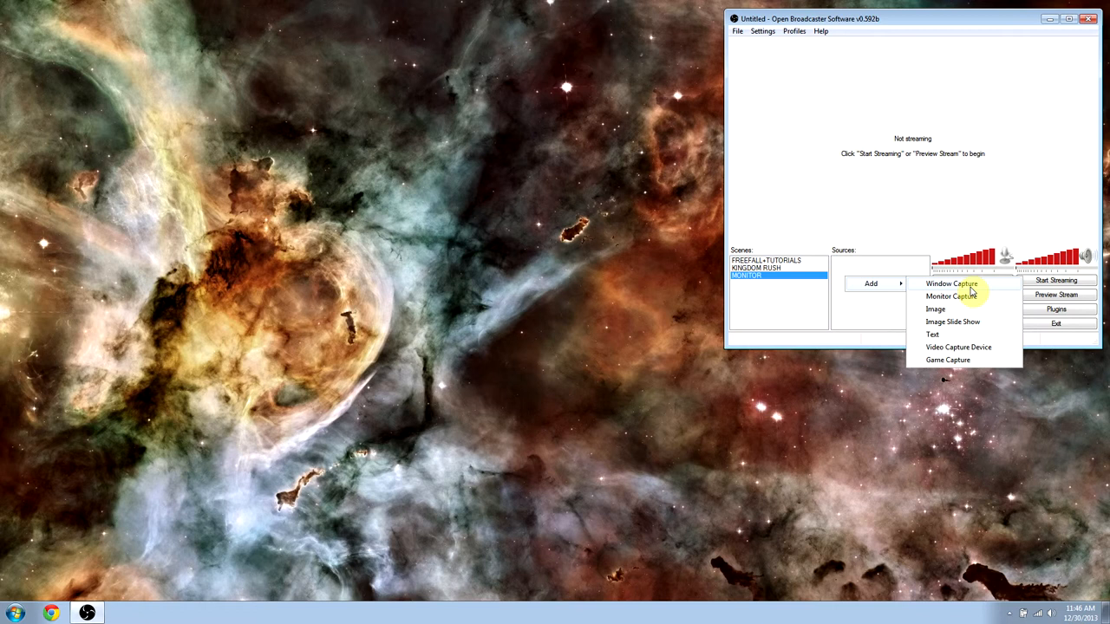
Step: Add a Monitor Capture source using Monitor 1 with mouse cursor capture enabled
left_click(951, 296)
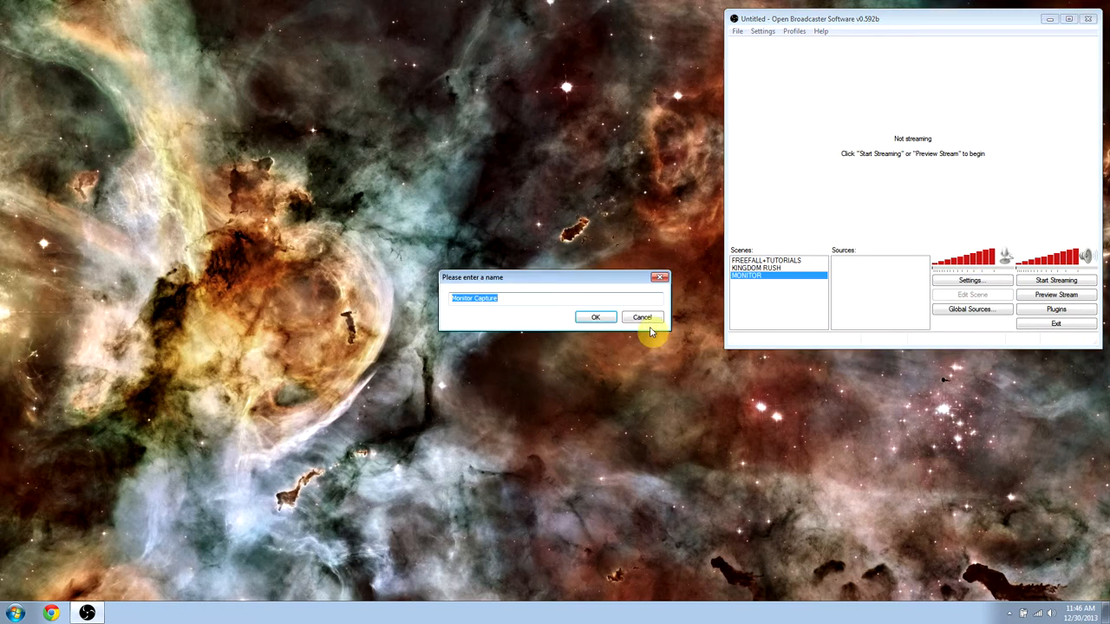
left_click(595, 317)
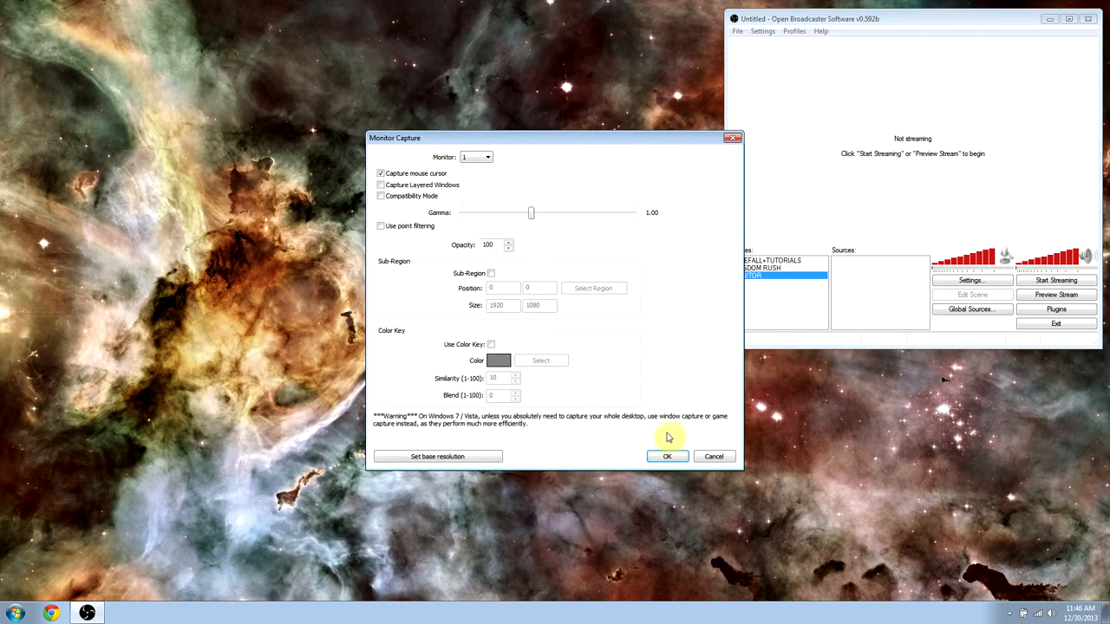
mouse_move(475, 176)
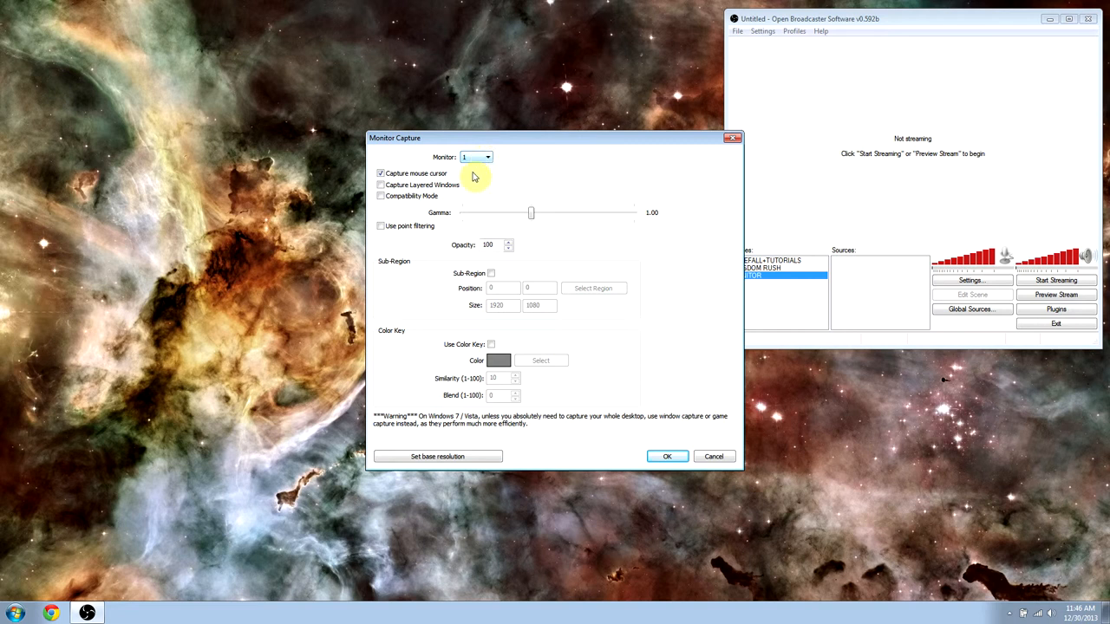
left_click(667, 456)
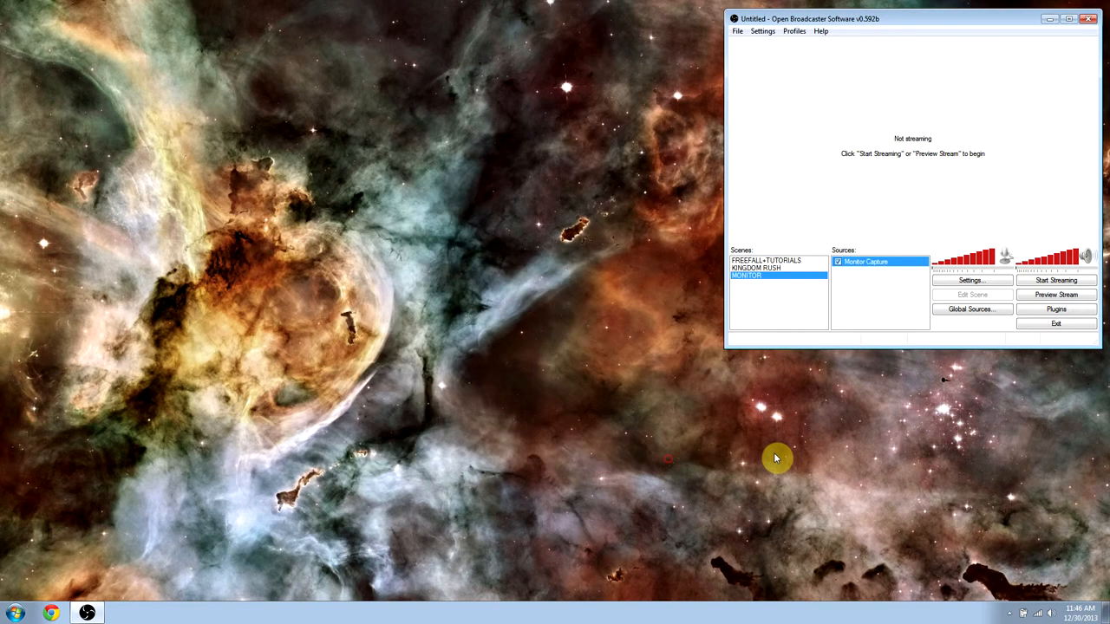
mouse_move(673, 271)
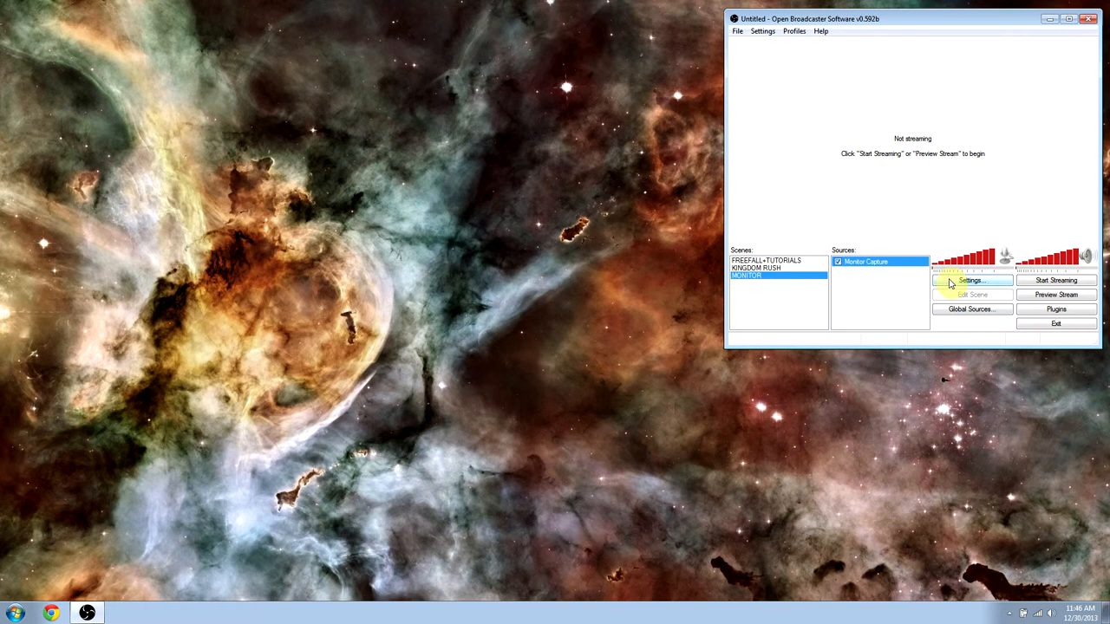
Step: Open Settings and view the Encoding page's quality, bitrate, codec and format options
left_click(972, 280)
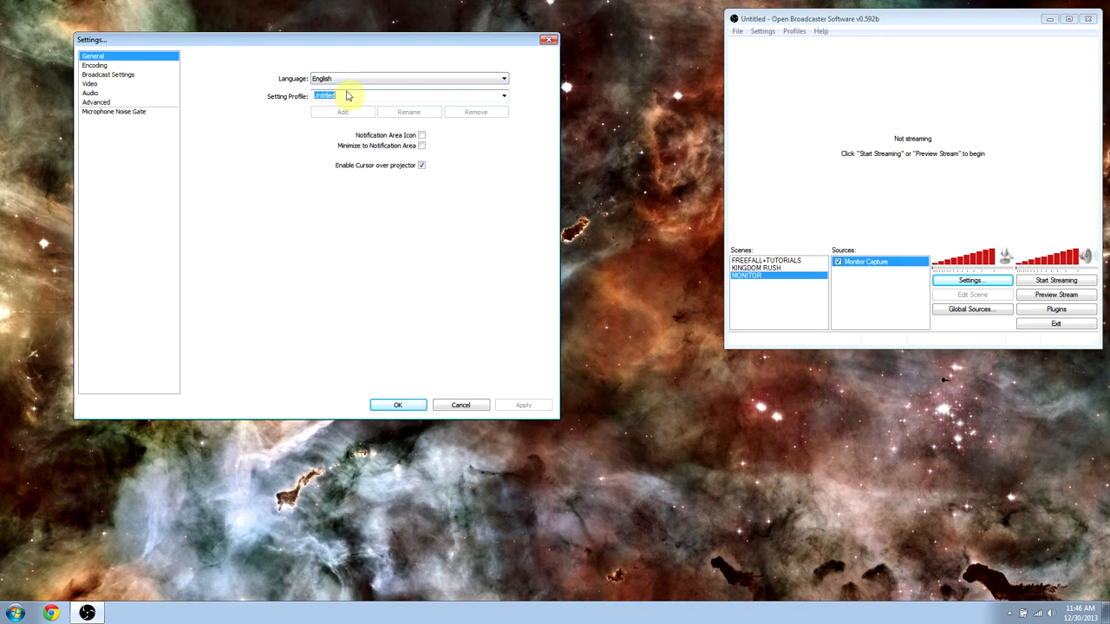
left_click(95, 65)
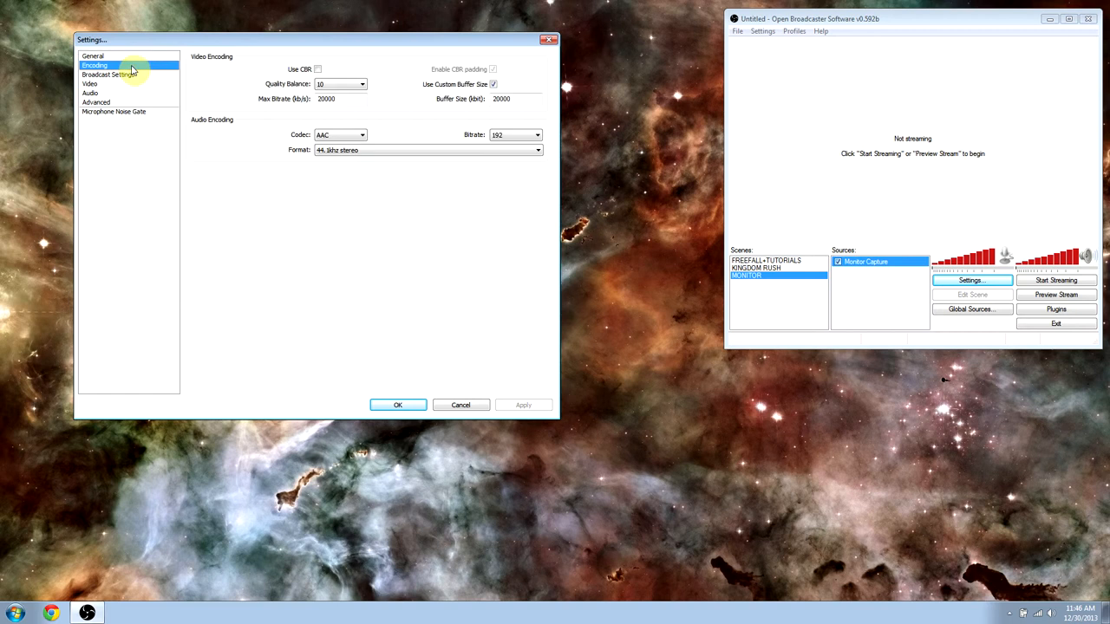
mouse_move(355, 149)
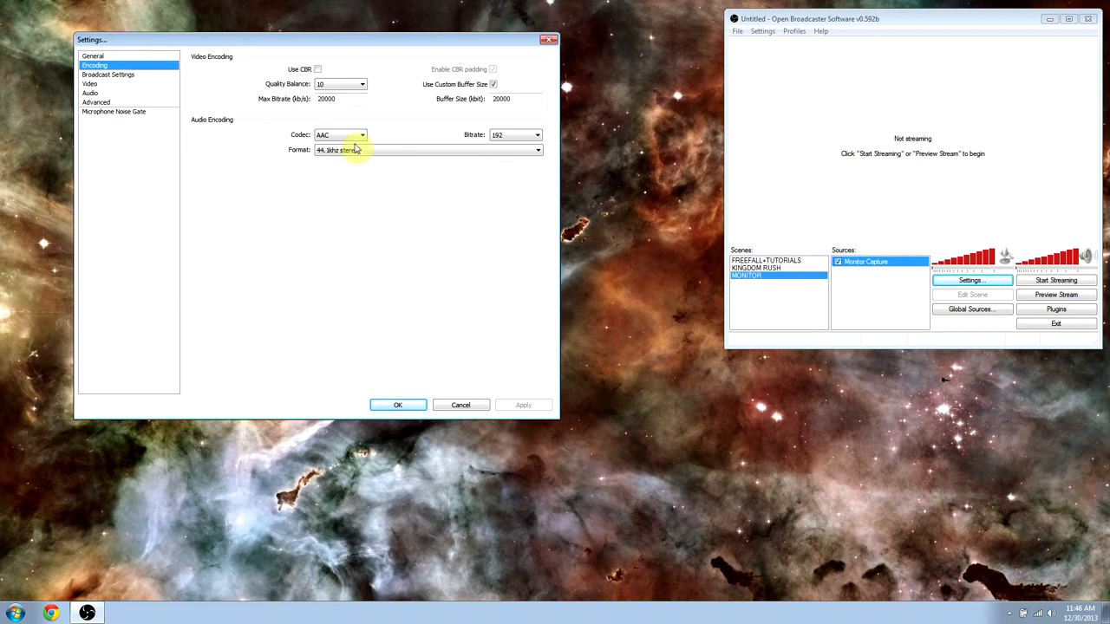
mouse_move(159, 96)
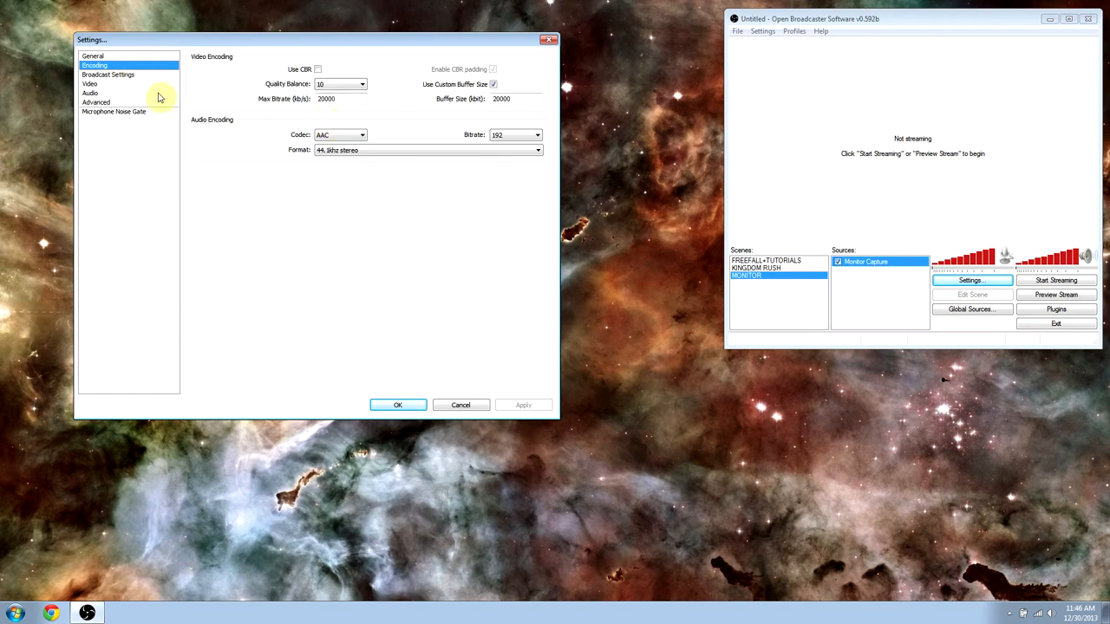
mouse_move(295, 118)
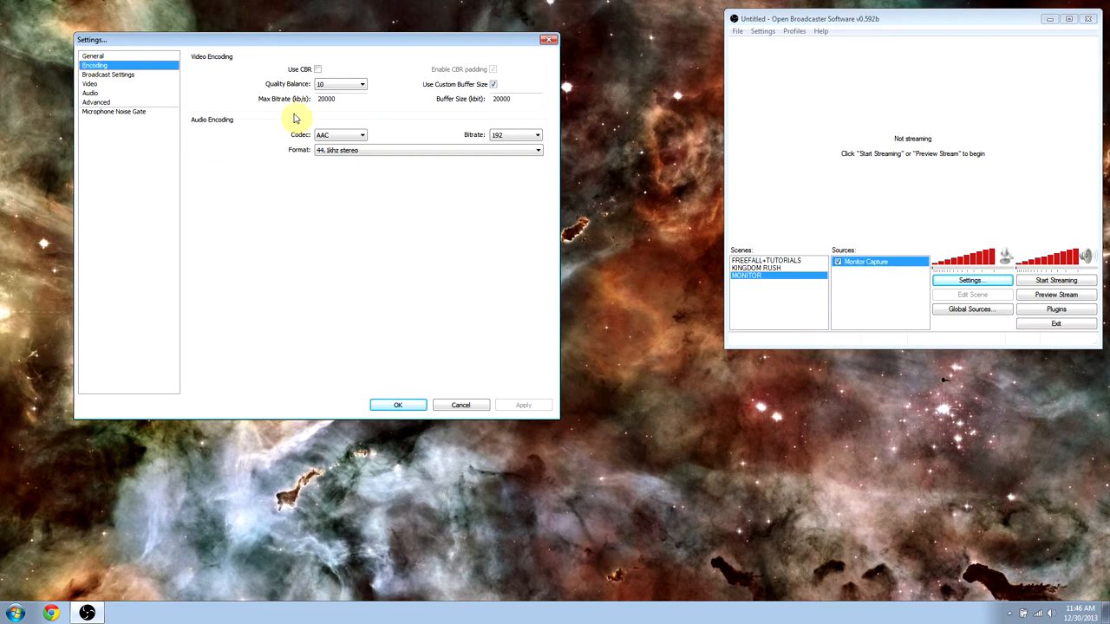
mouse_move(339, 83)
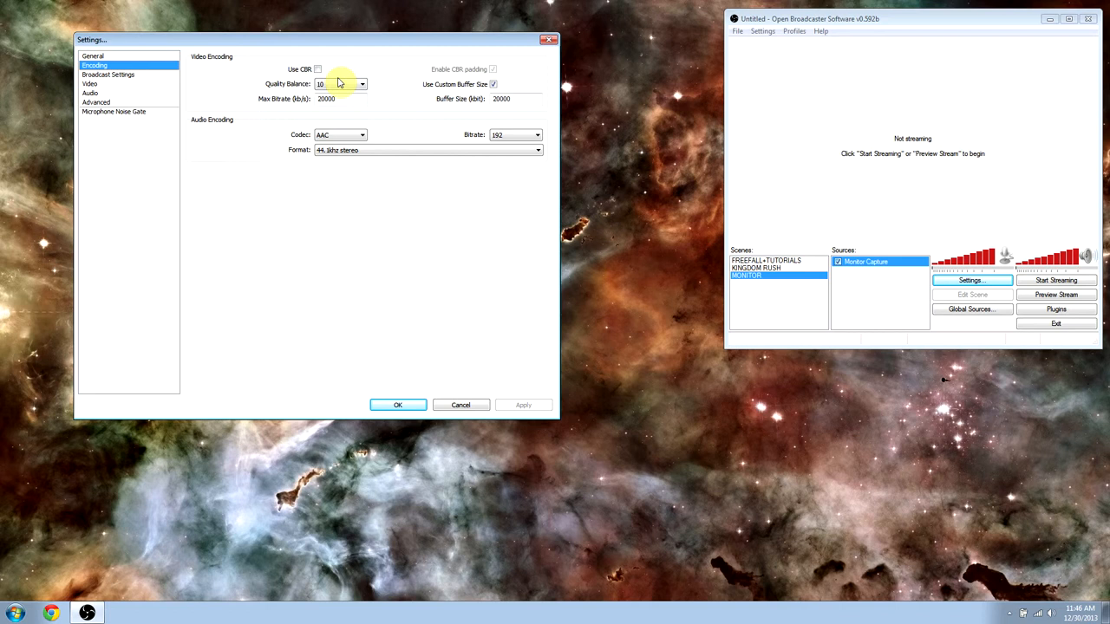
mouse_move(424, 108)
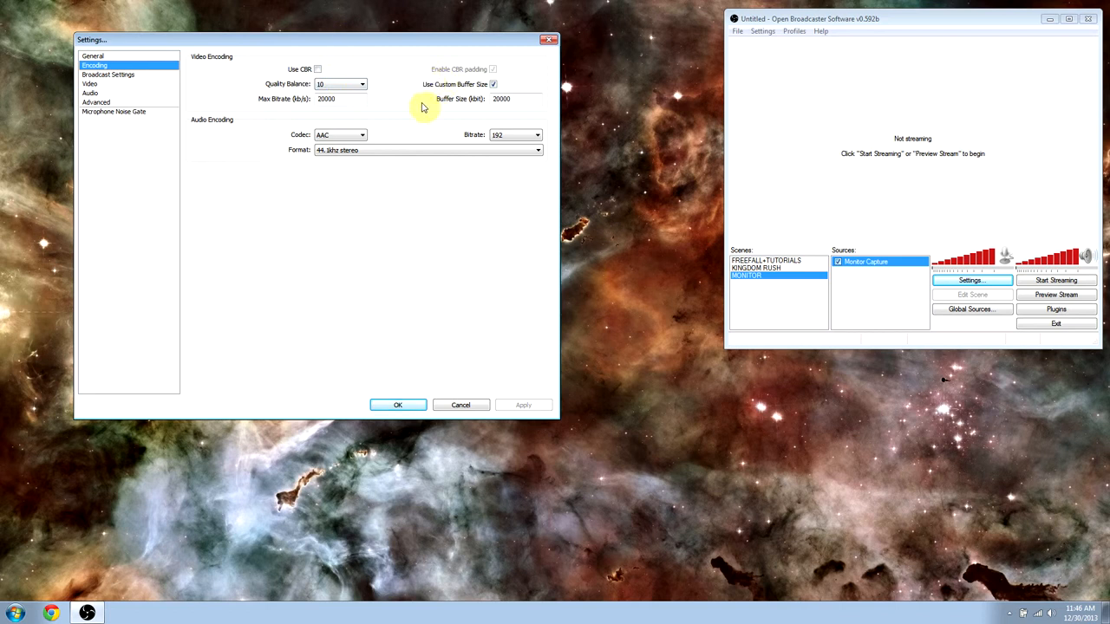
mouse_move(475, 104)
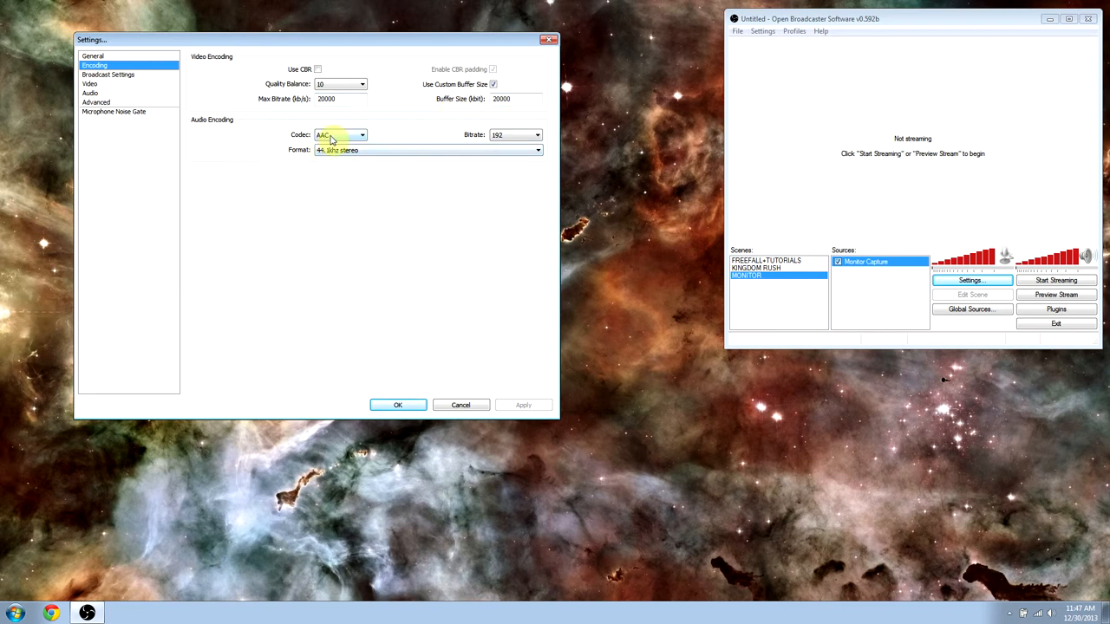
mouse_move(516, 135)
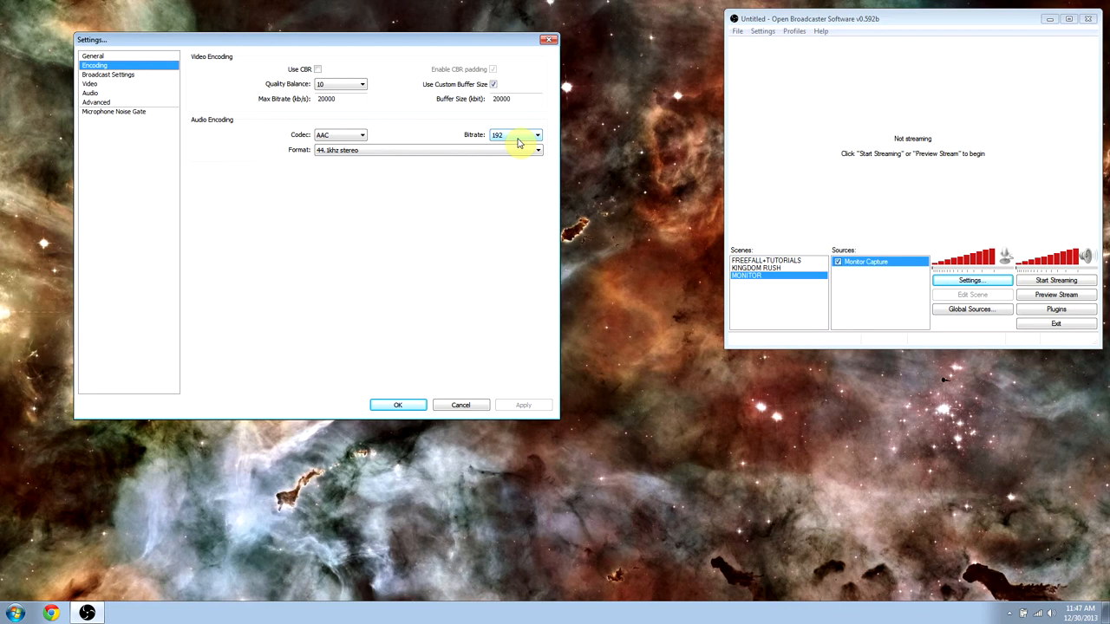
mouse_move(480, 159)
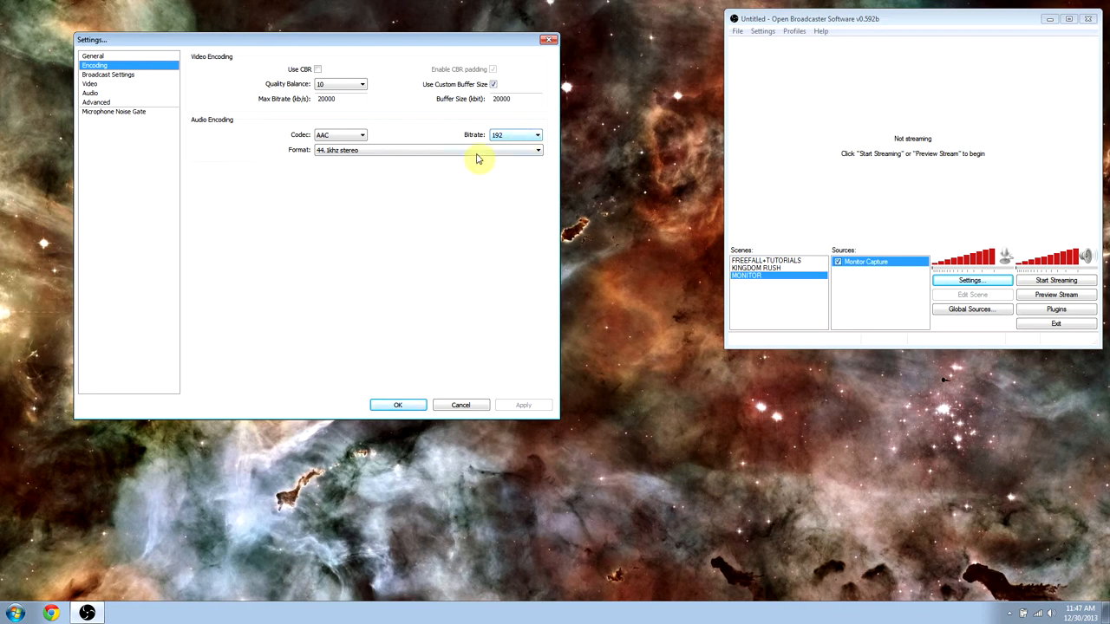
mouse_move(347, 164)
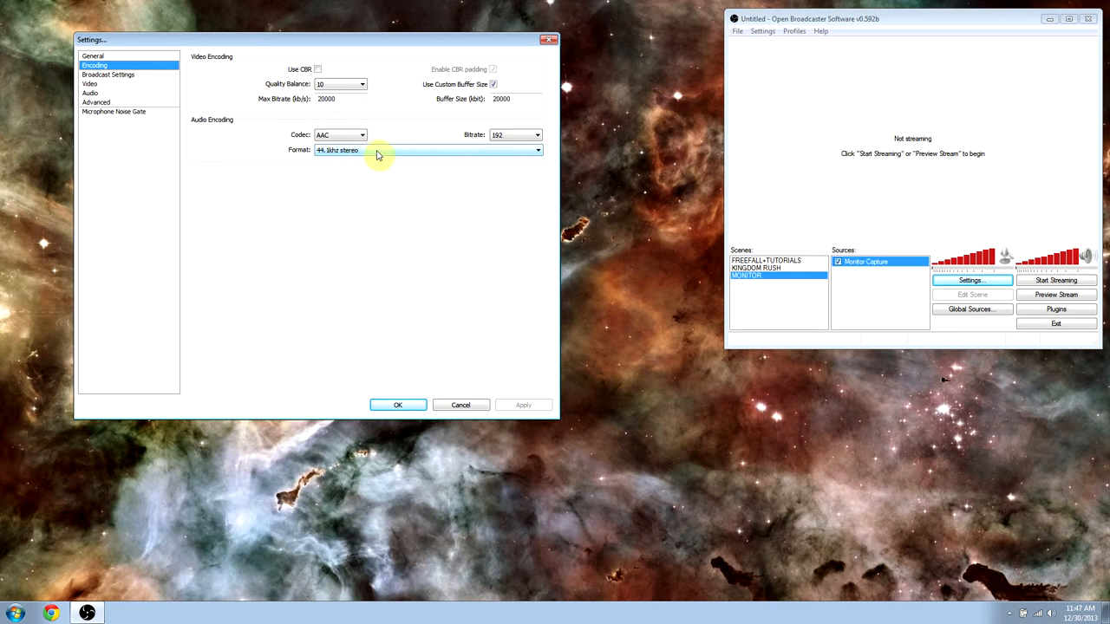
mouse_move(108, 75)
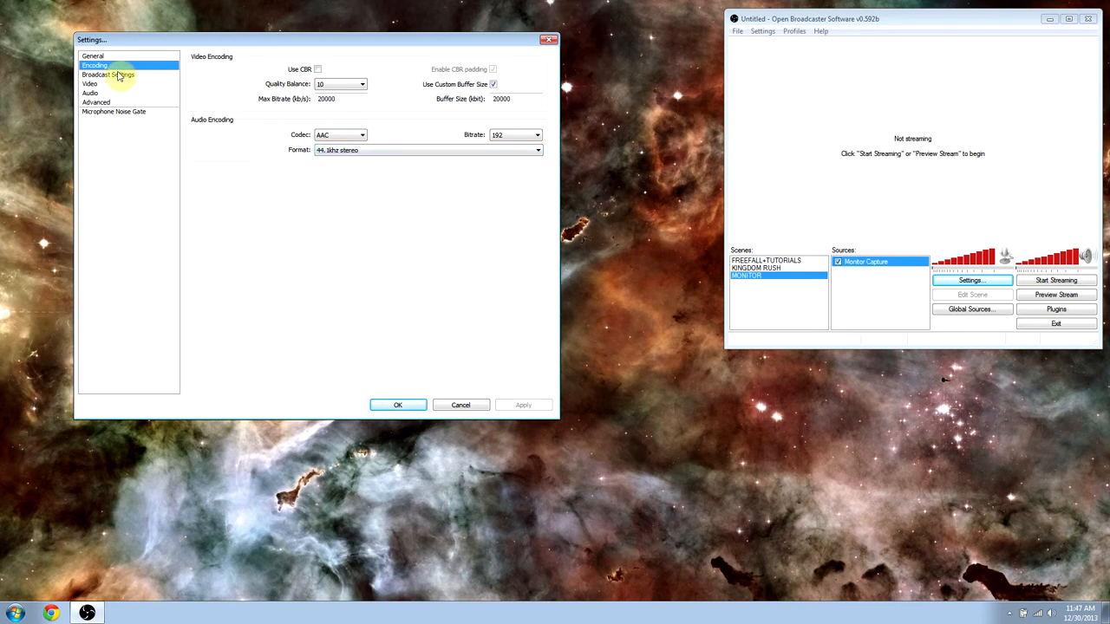
Step: View Broadcast Settings: file-output-only mode, recording file path and hotkeys
left_click(107, 74)
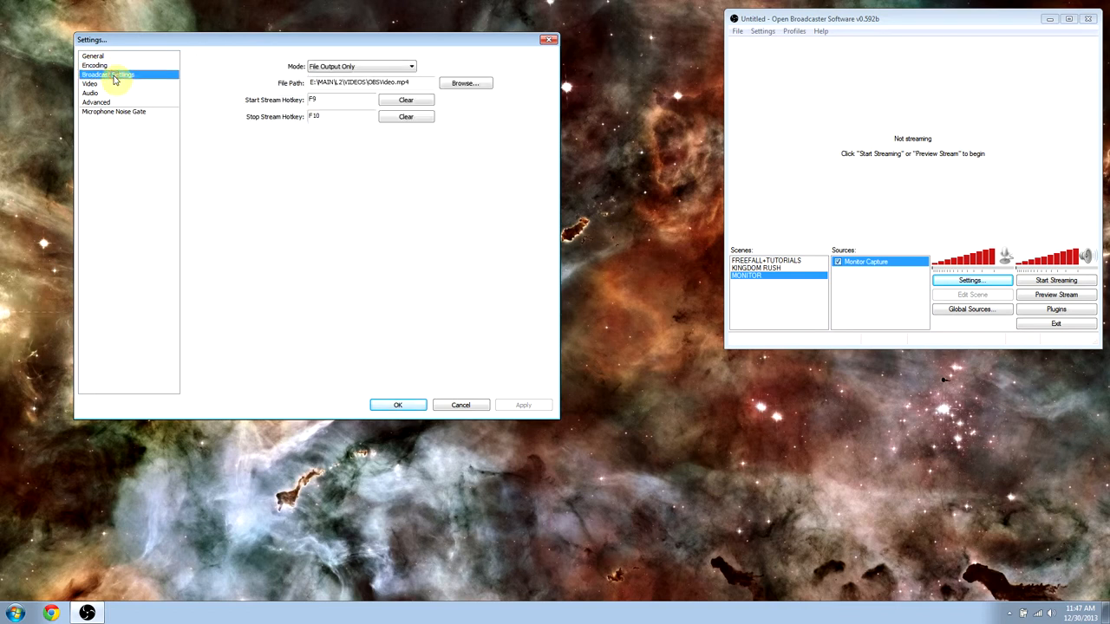
mouse_move(364, 46)
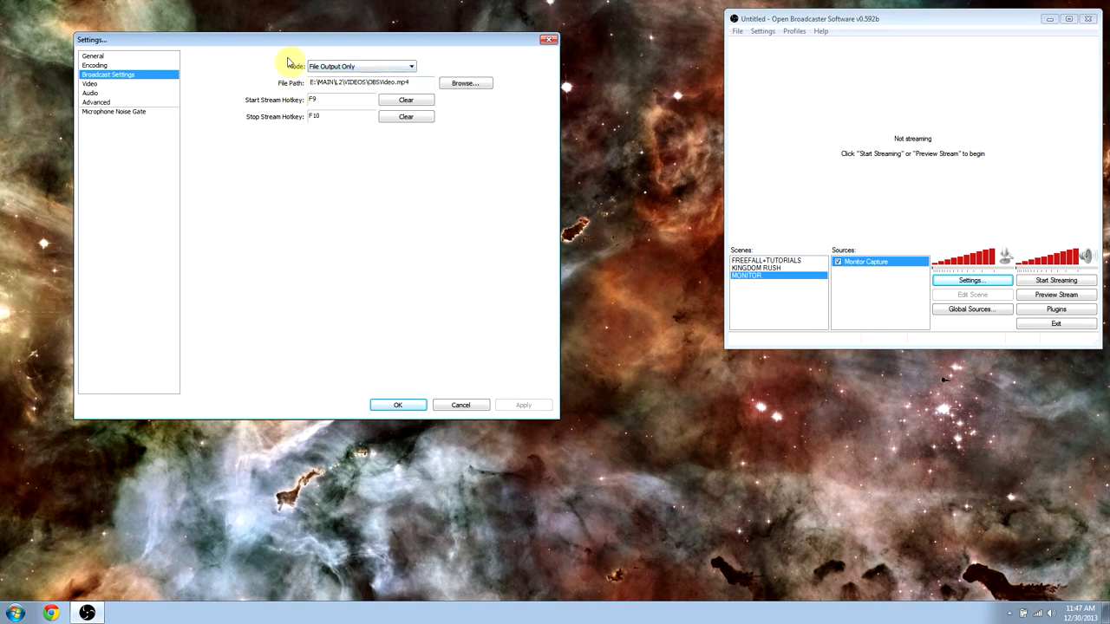
mouse_move(316, 124)
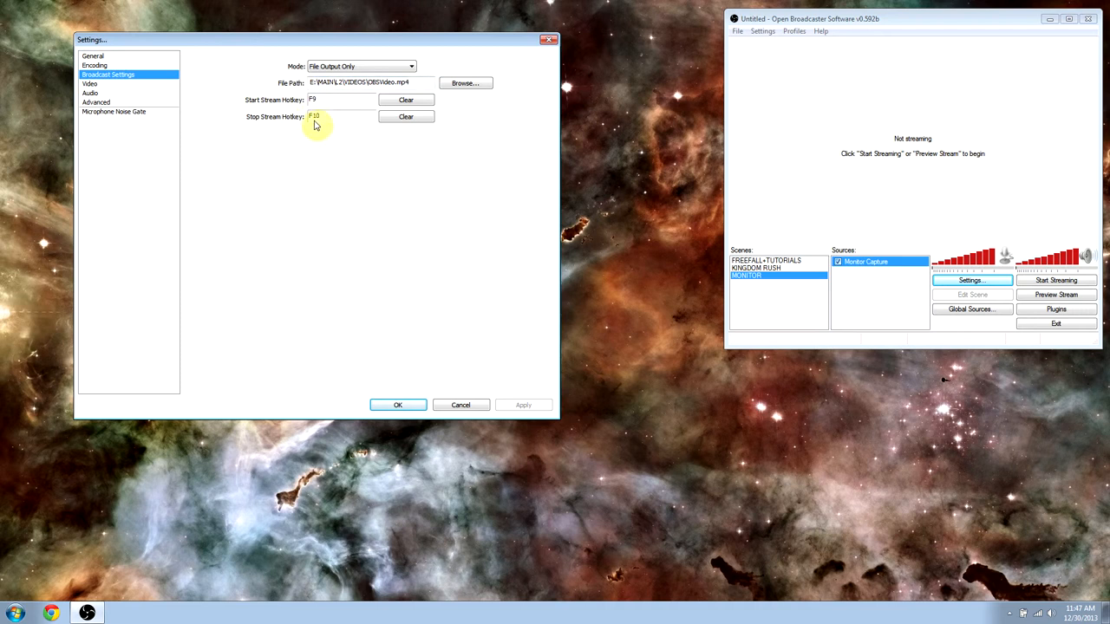
mouse_move(297, 122)
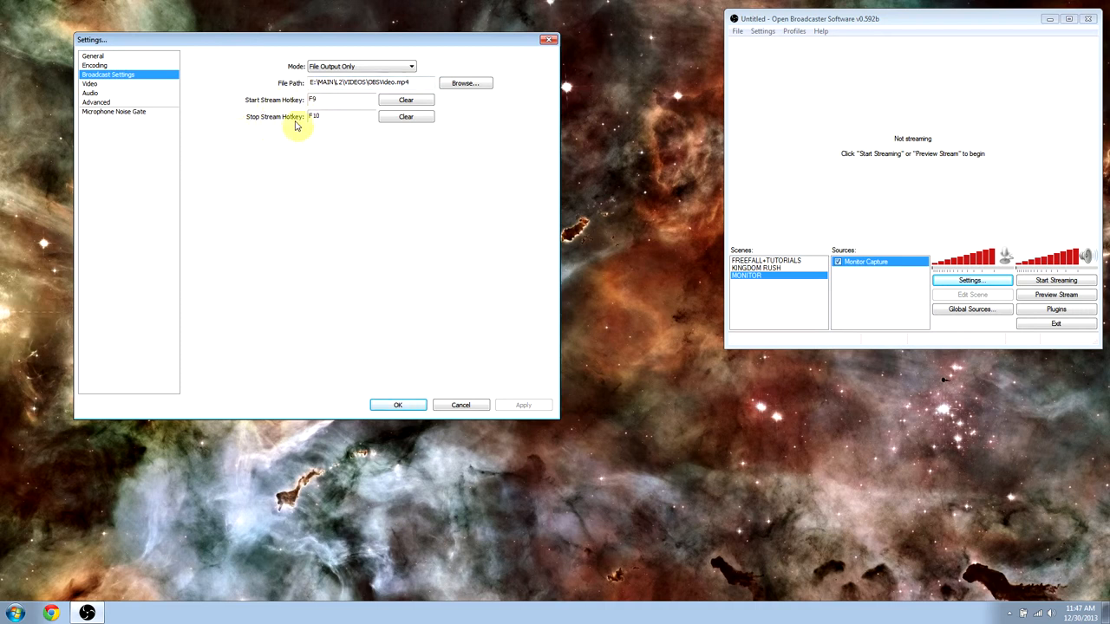
mouse_move(154, 113)
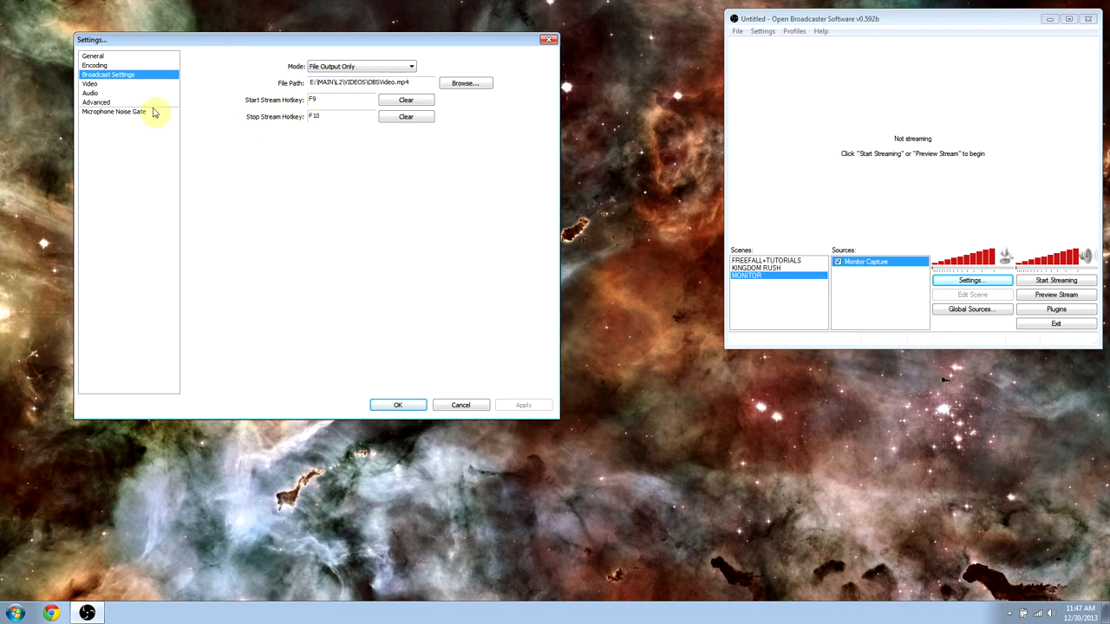
Step: On the Video page, keep a custom 1920x1080 base resolution and tick Disable Aero
left_click(90, 83)
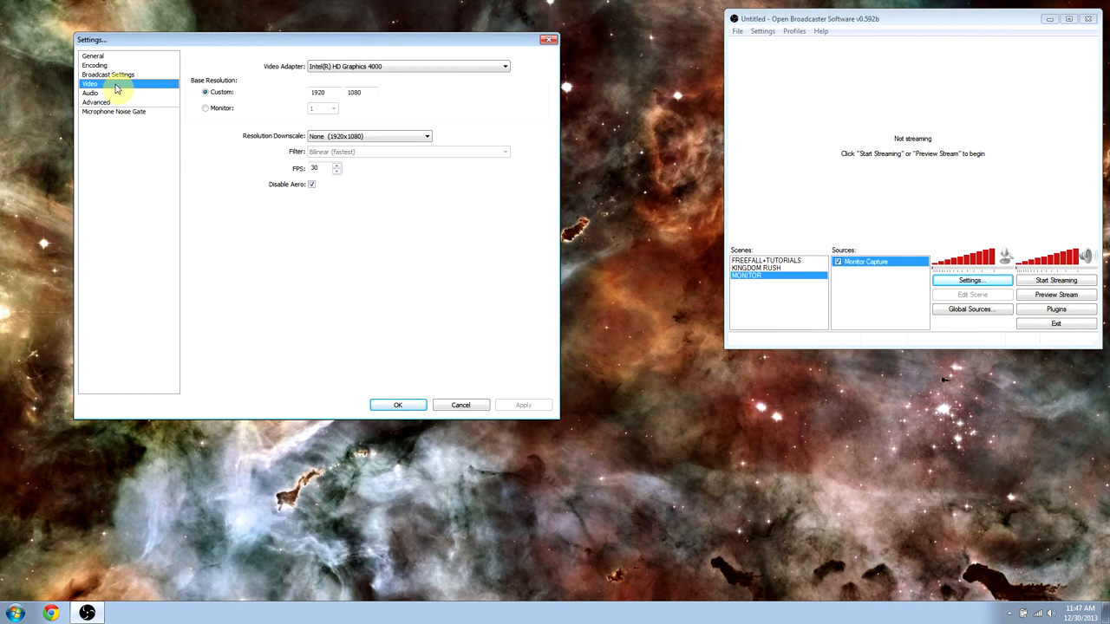
mouse_move(351, 67)
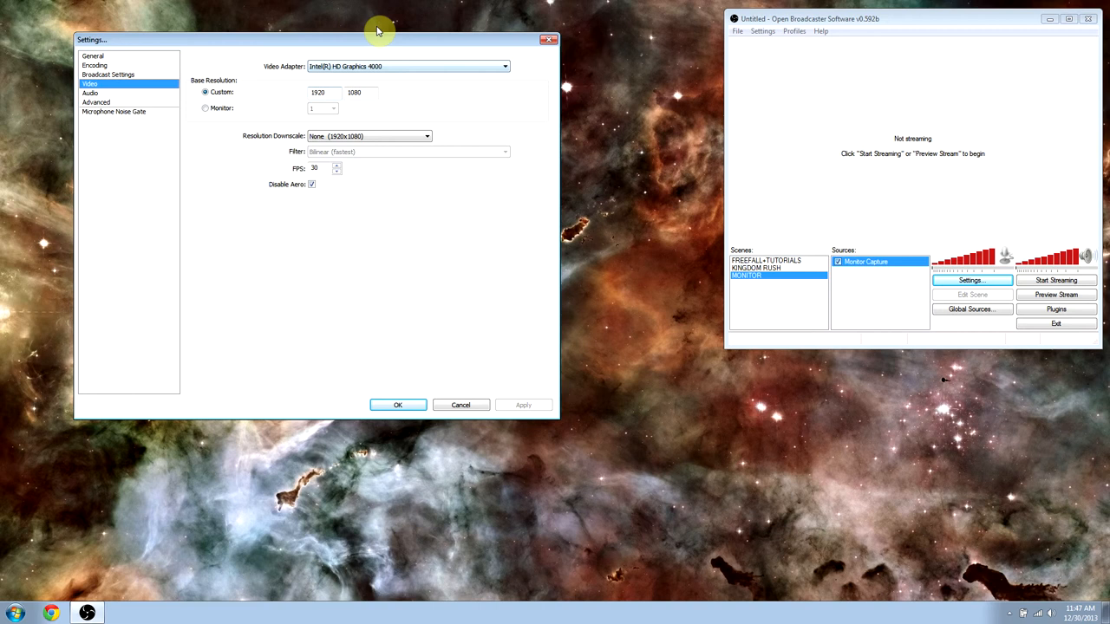
mouse_move(200, 92)
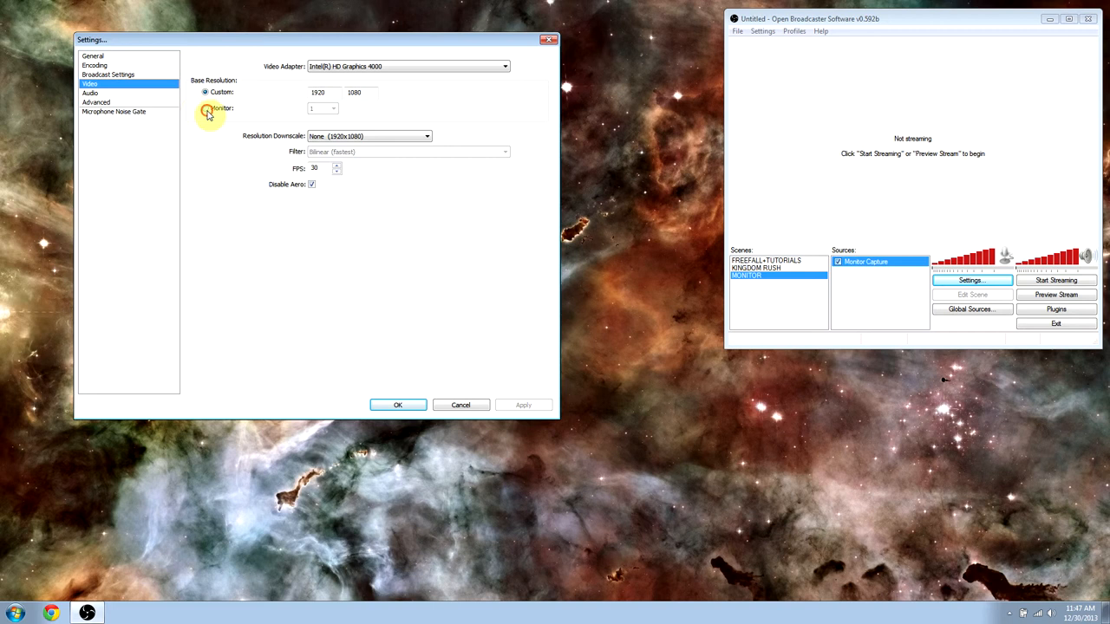
left_click(205, 108)
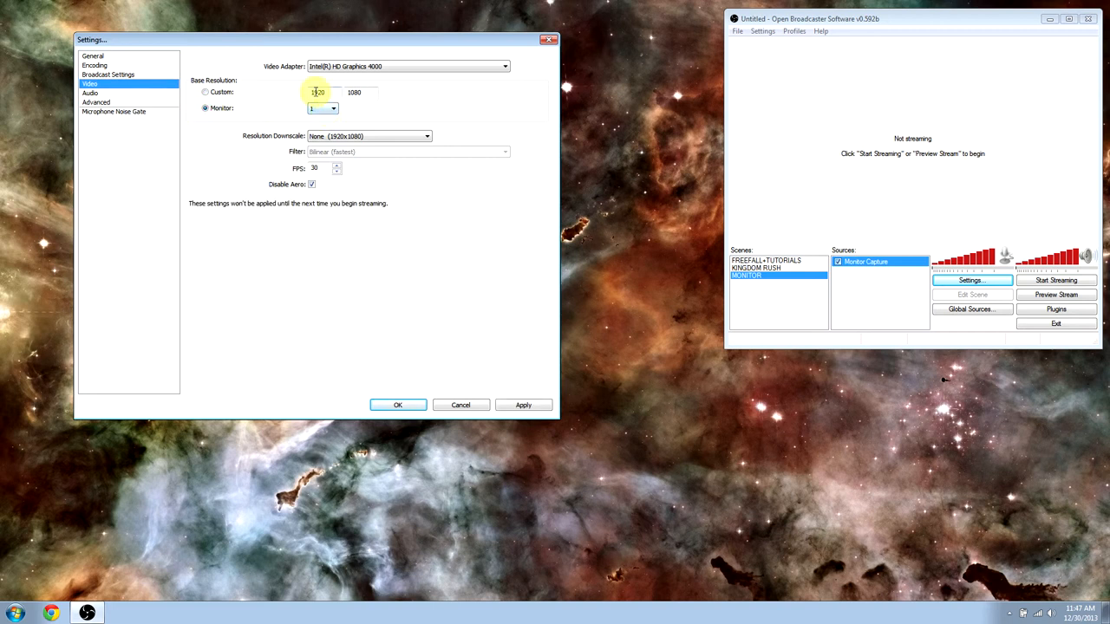
left_click(205, 92)
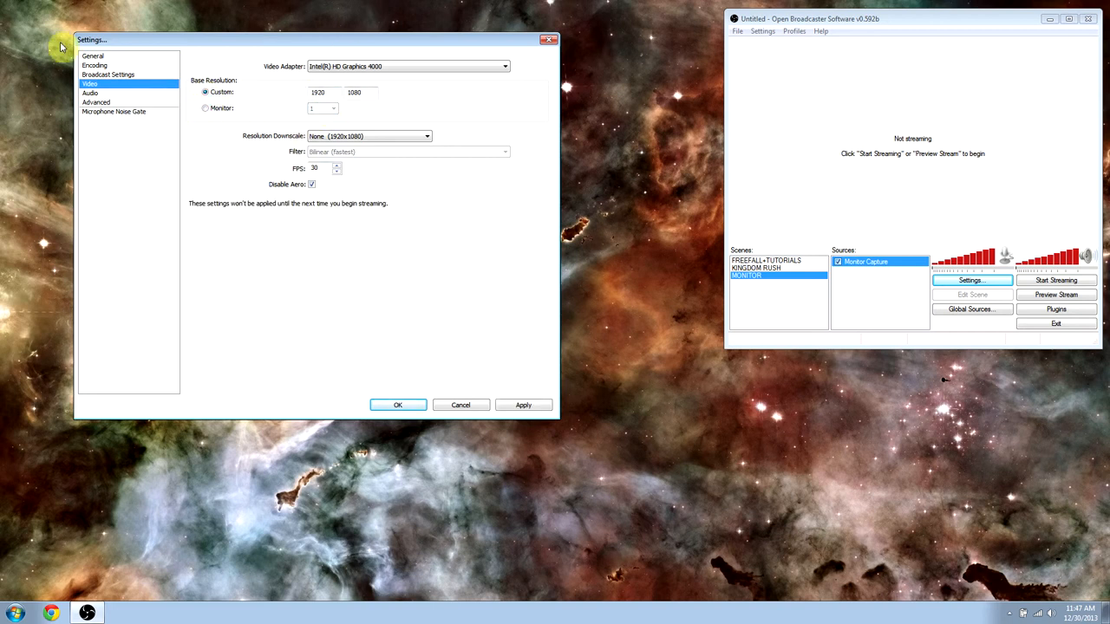
mouse_move(263, 9)
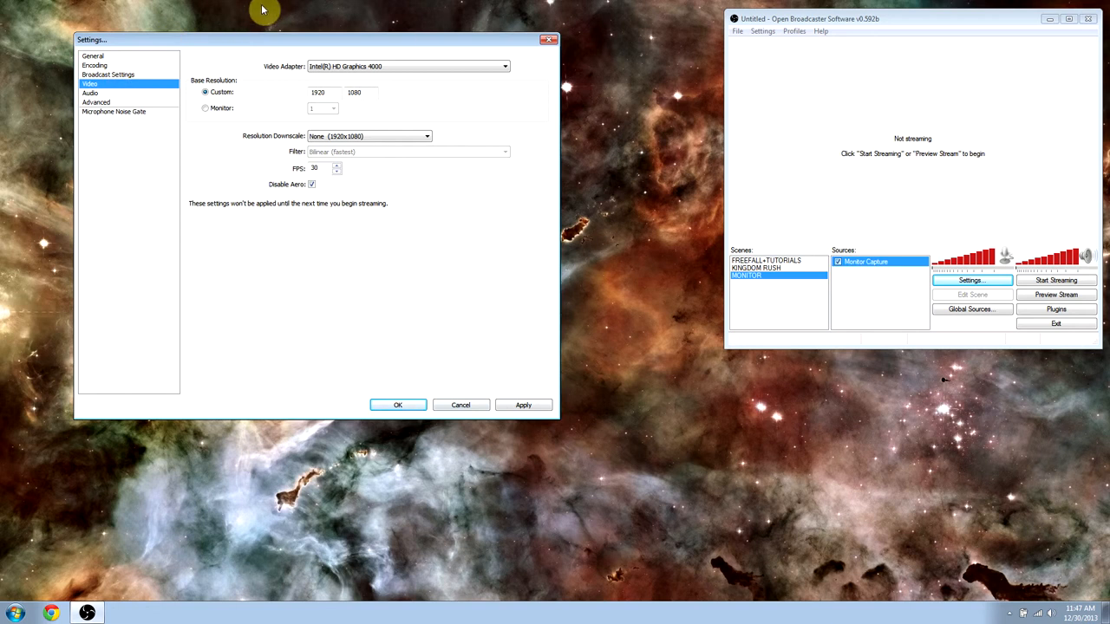
mouse_move(253, 154)
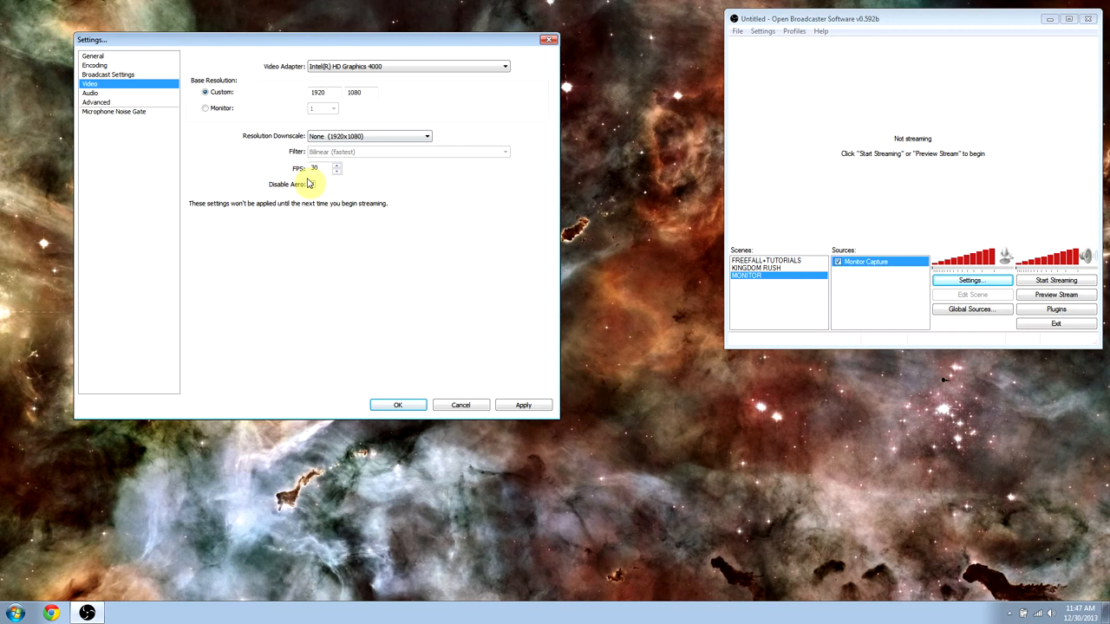
mouse_move(311, 185)
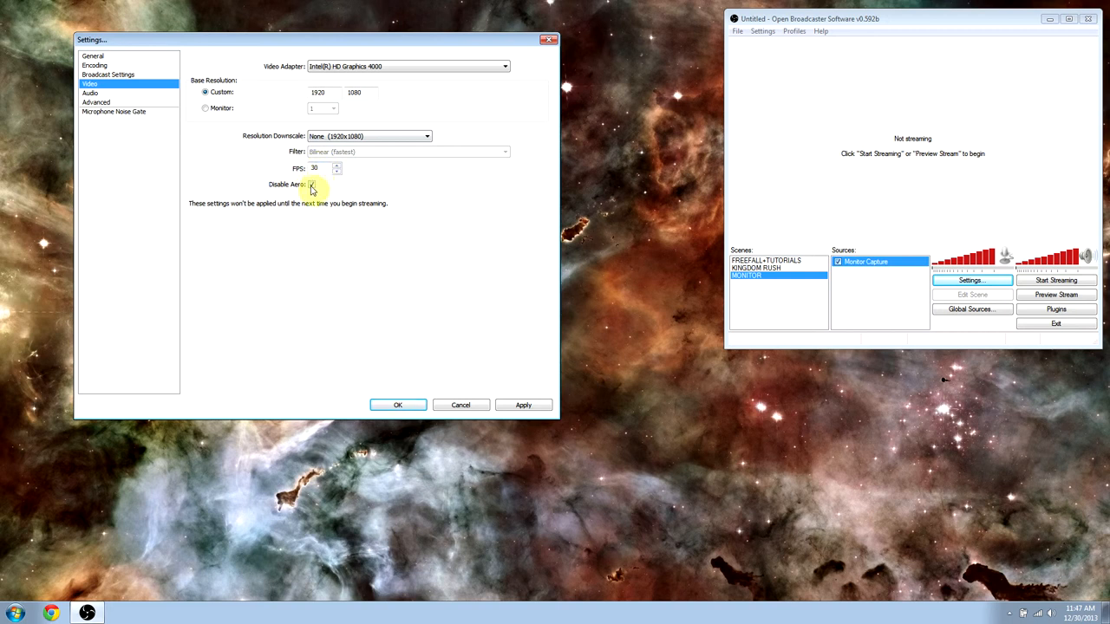
left_click(311, 184)
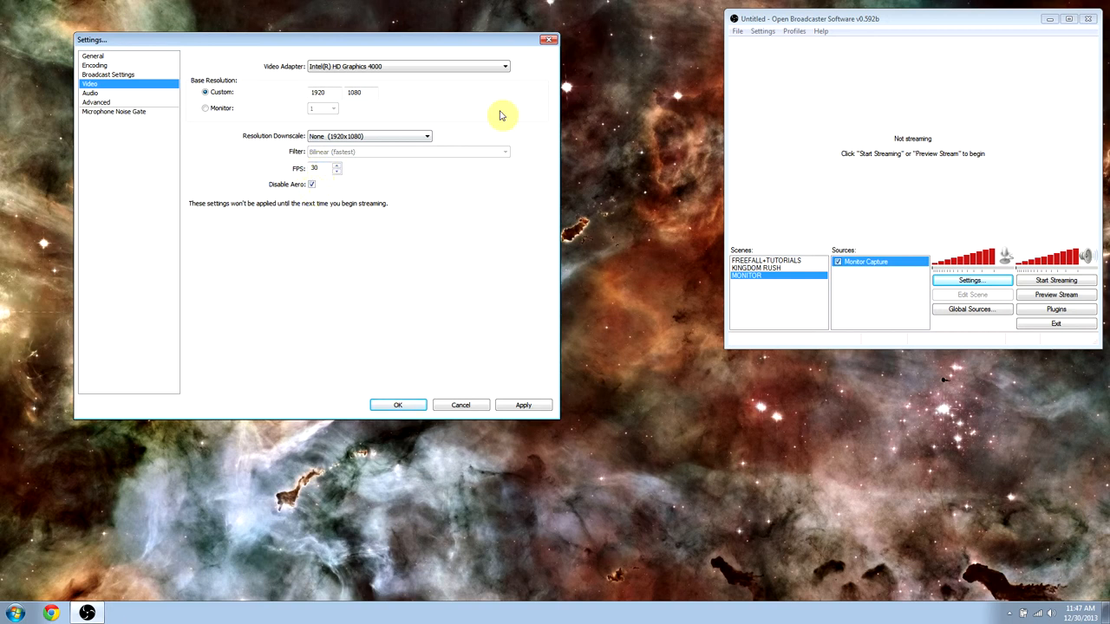
mouse_move(330, 208)
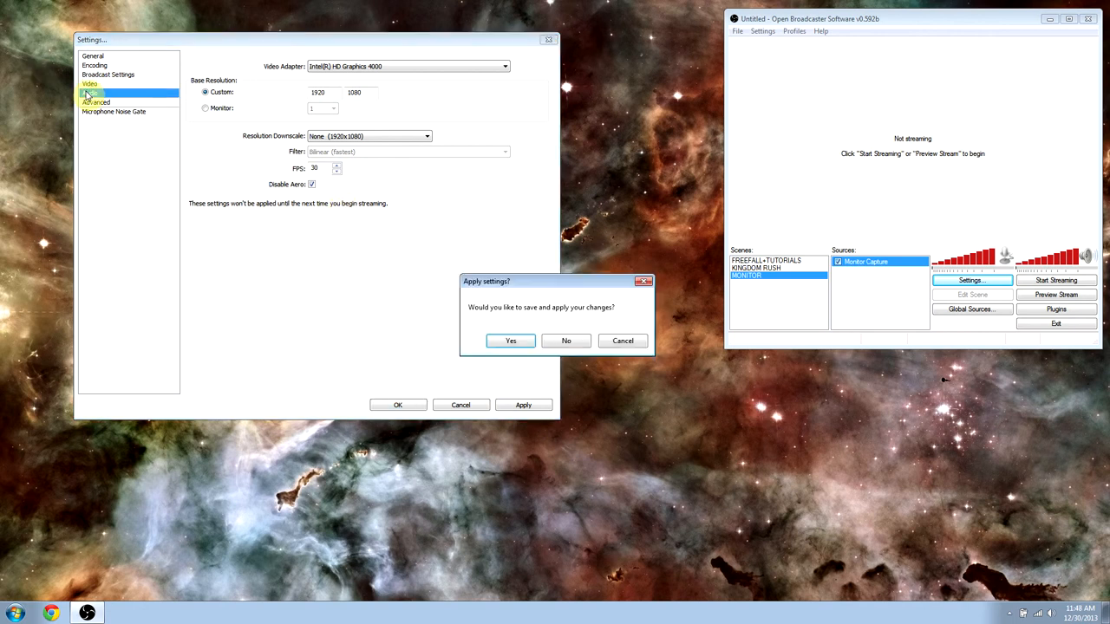
Step: Accept the Apply settings prompt, then view the Audio page's device options
left_click(511, 340)
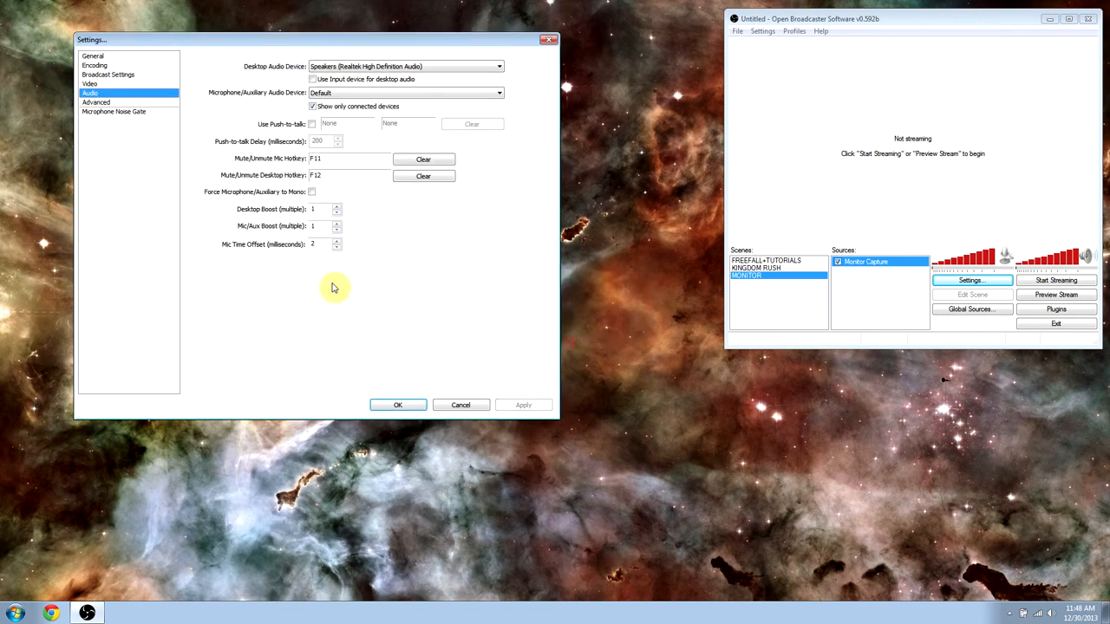
mouse_move(116, 75)
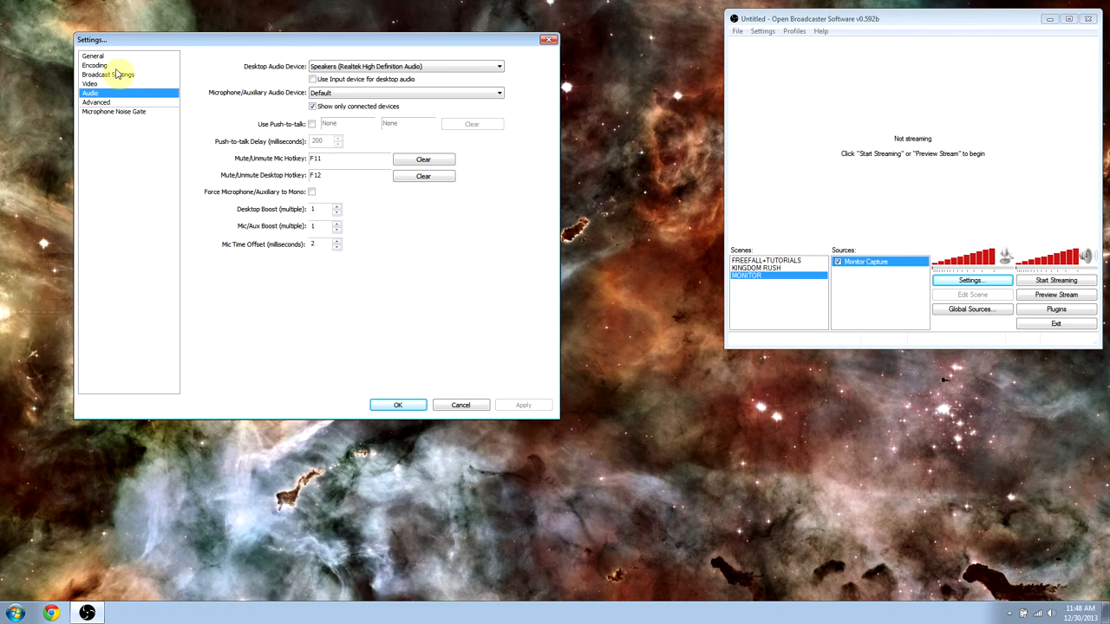
mouse_move(299, 44)
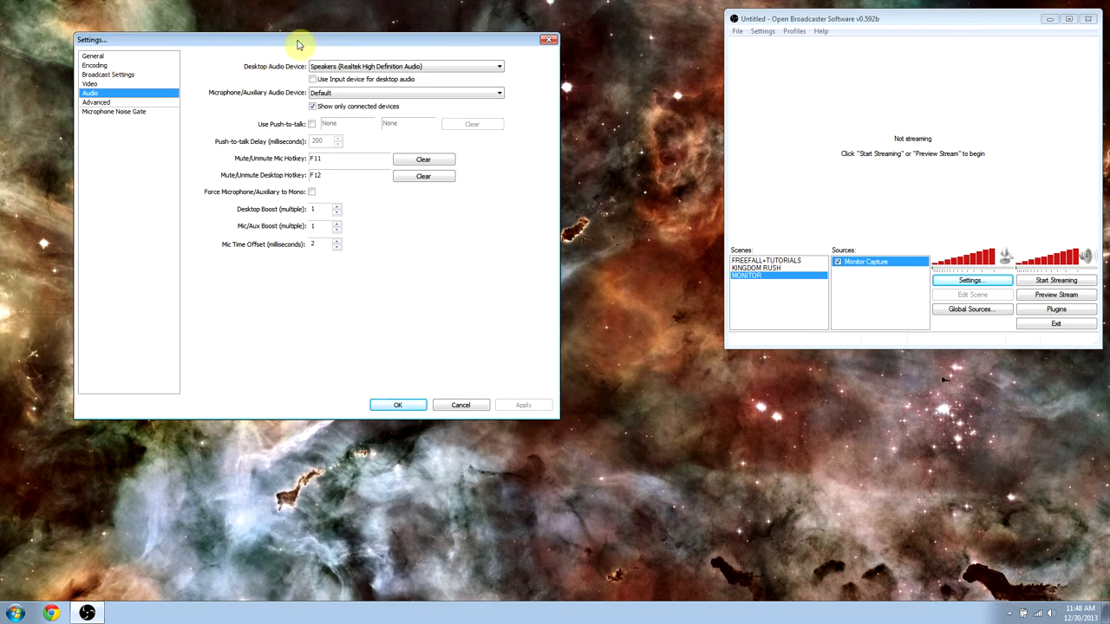
mouse_move(273, 87)
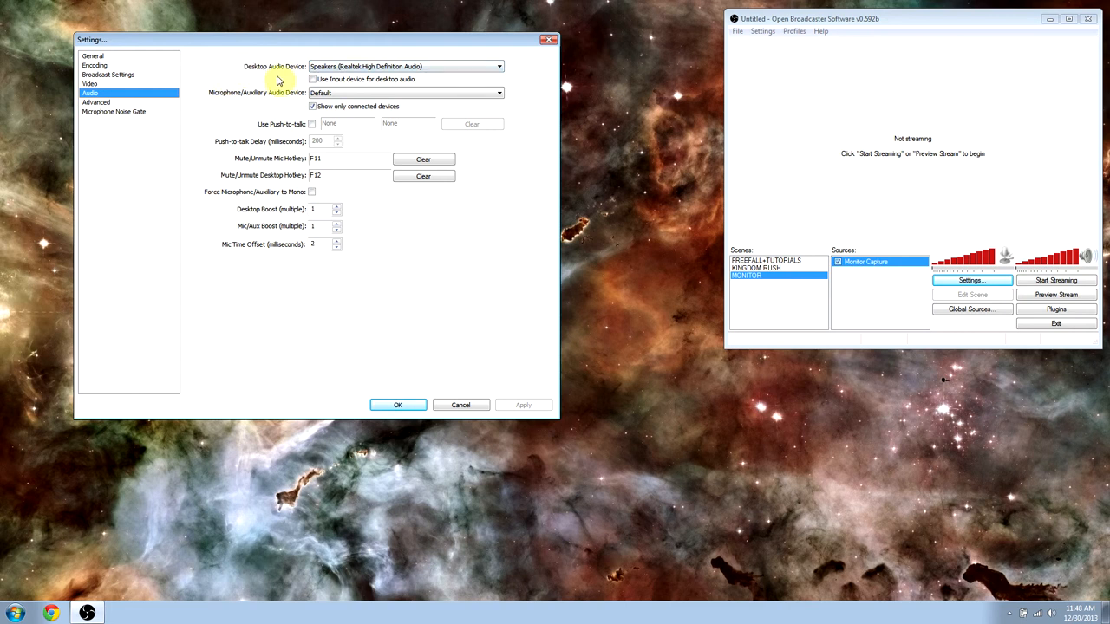
mouse_move(269, 76)
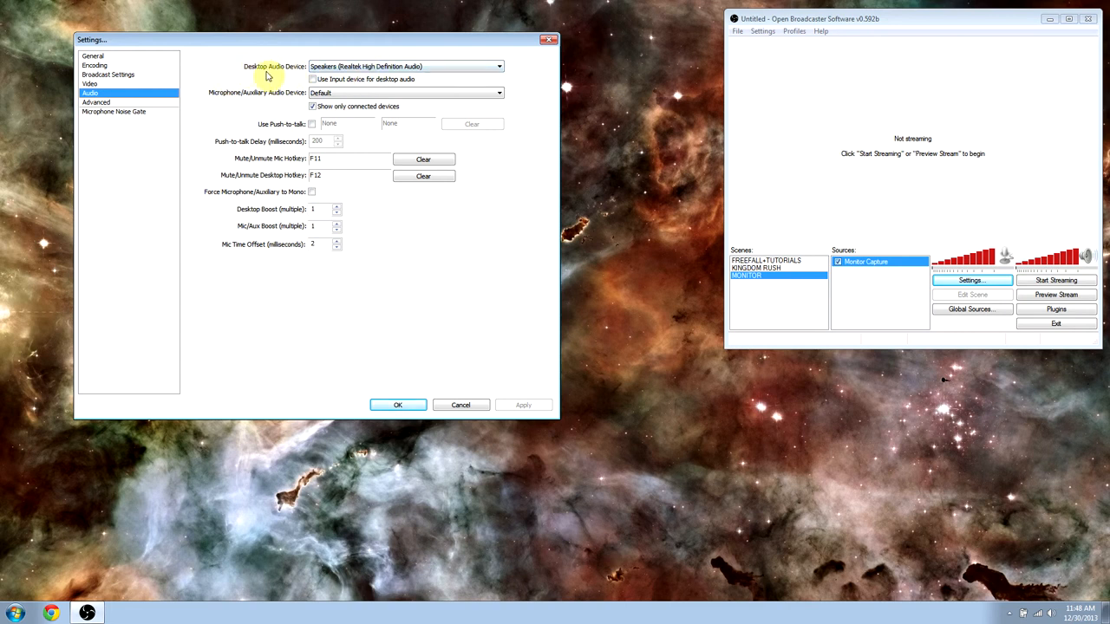
mouse_move(334, 59)
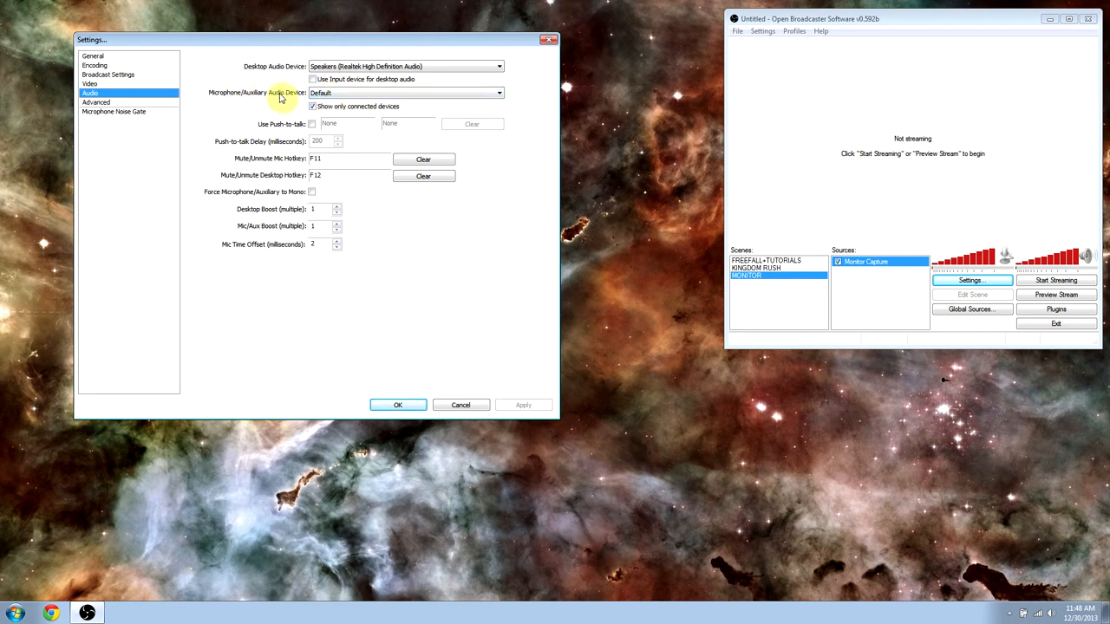
mouse_move(283, 256)
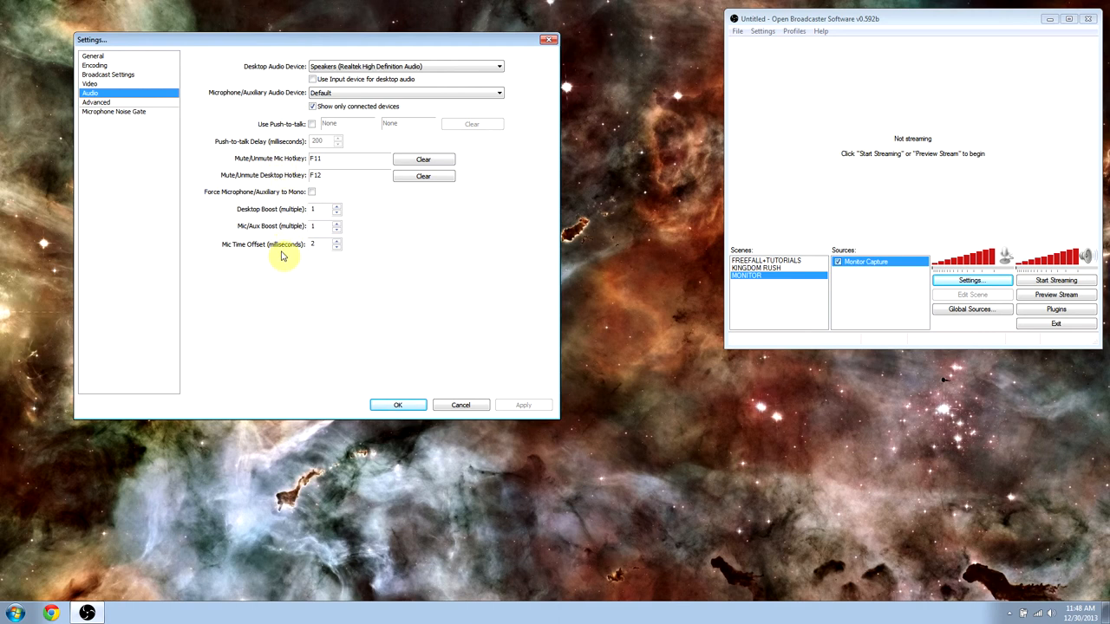
mouse_move(122, 106)
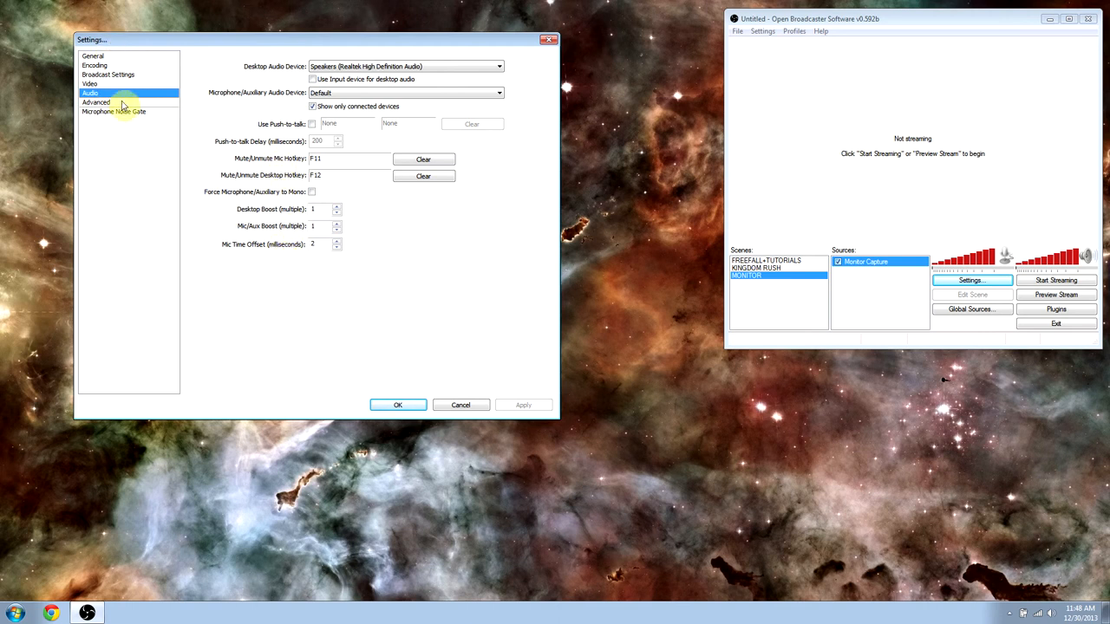
Step: Check the Advanced page, then view the Microphone Noise Gate threshold and timing options
left_click(96, 102)
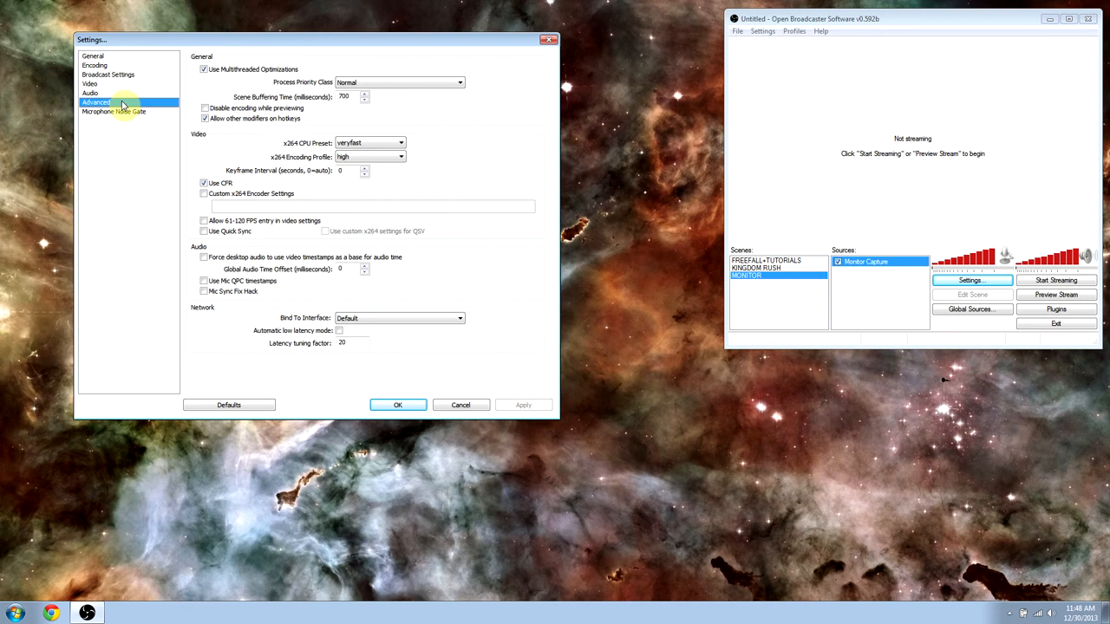
mouse_move(412, 165)
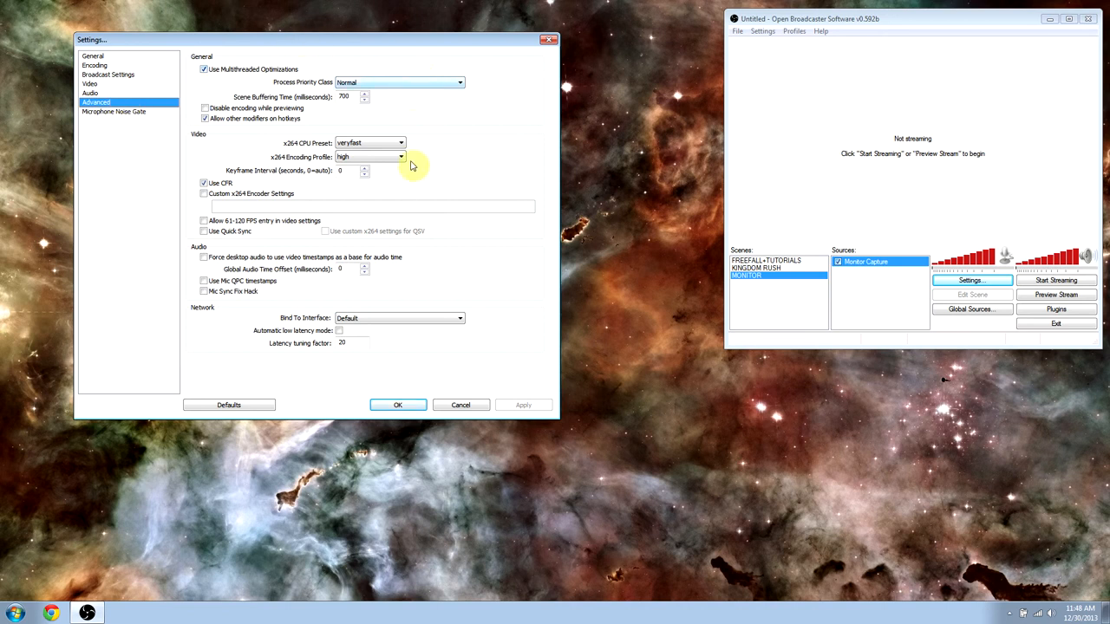
mouse_move(113, 111)
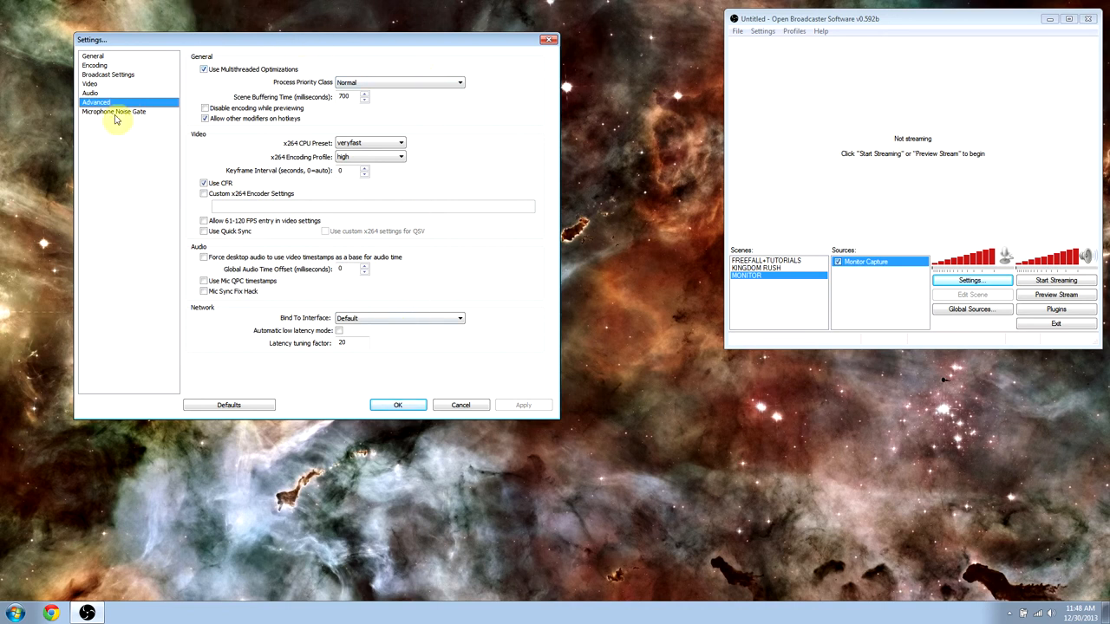
left_click(113, 111)
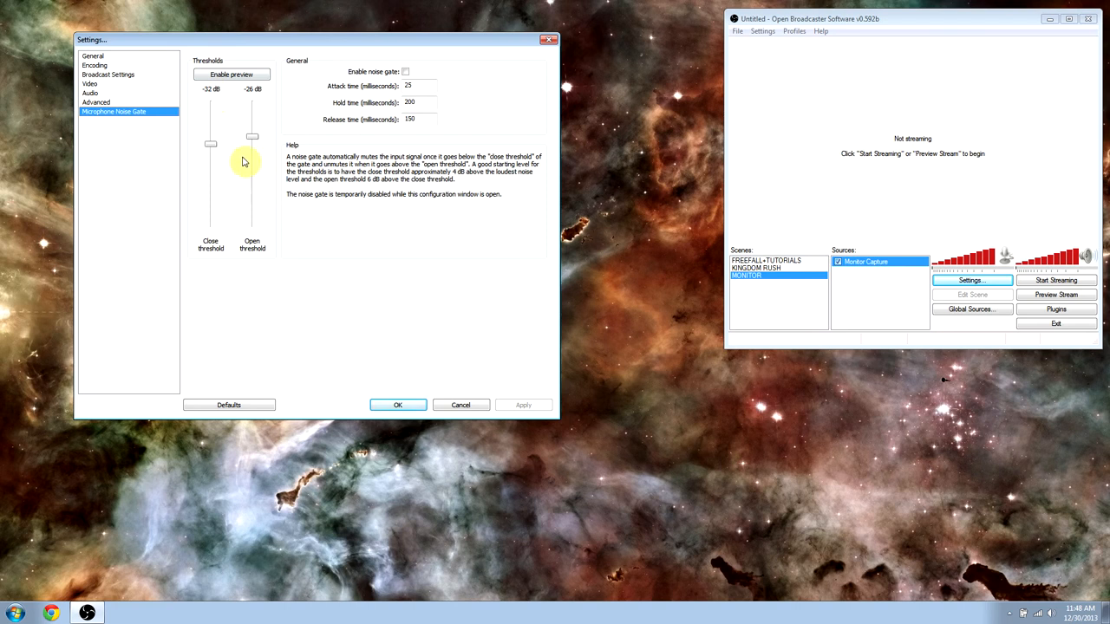
mouse_move(270, 7)
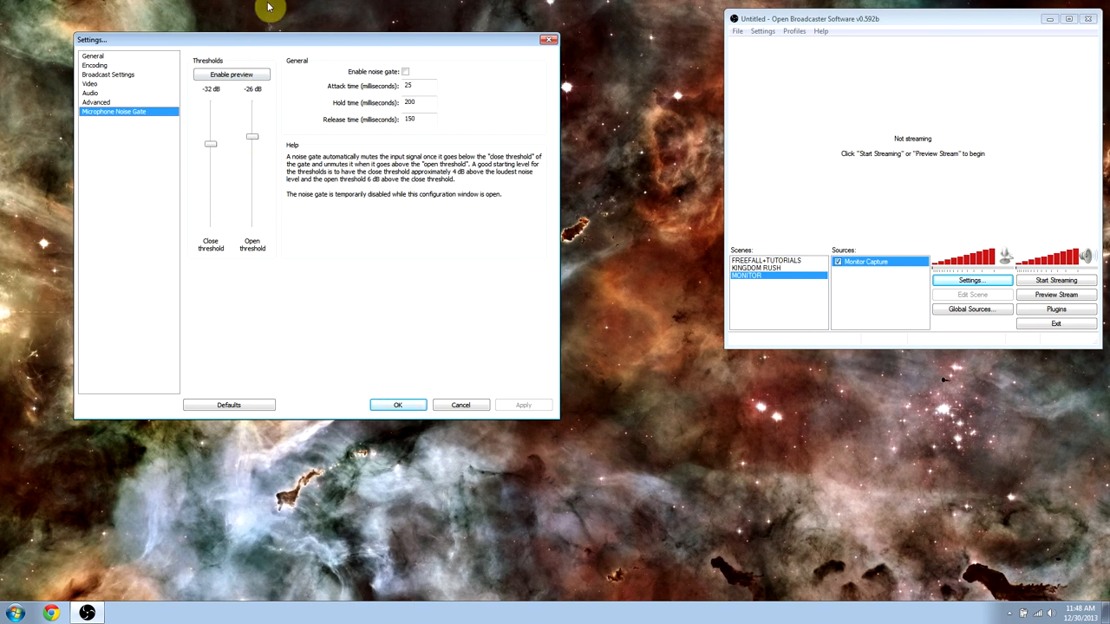
mouse_move(423, 432)
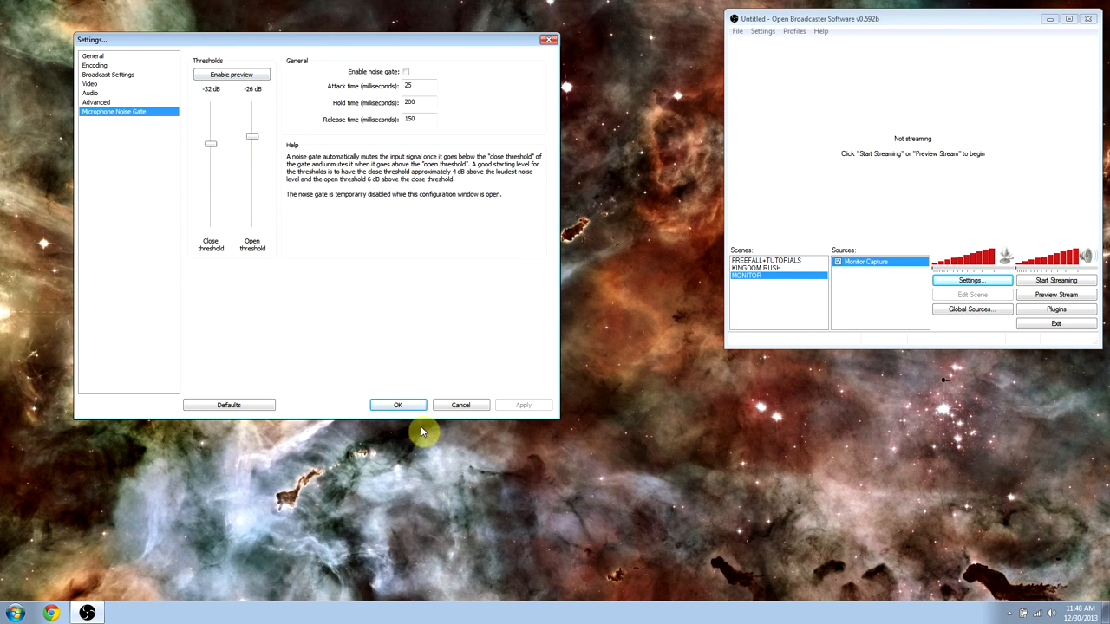
Step: Accept the settings, then stream the monitor capture for about 19 seconds and stop
left_click(398, 405)
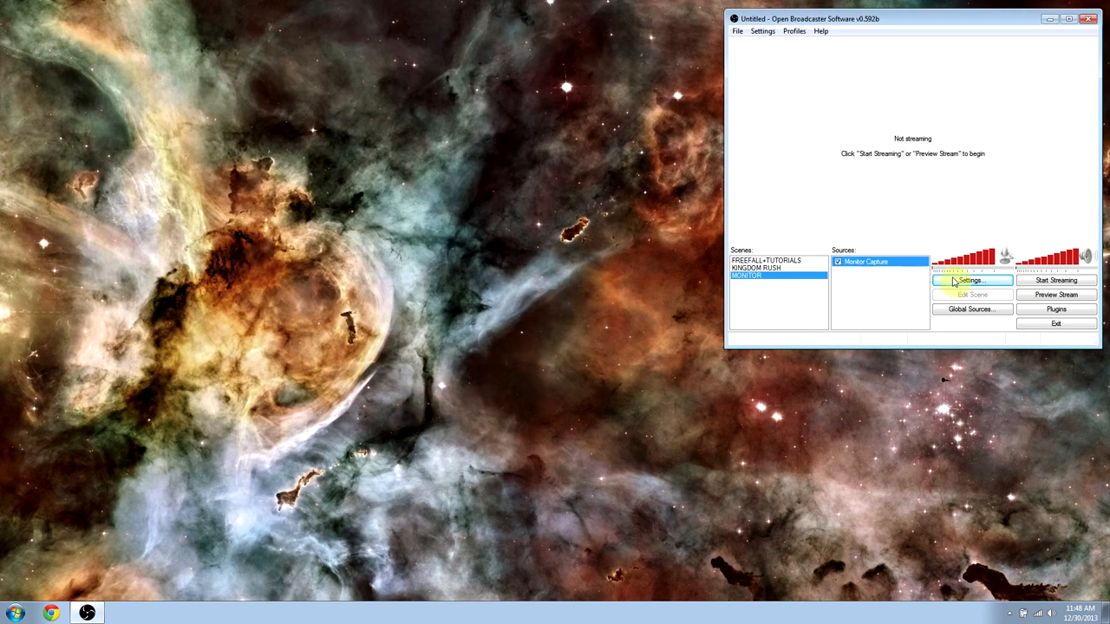
mouse_move(1056, 280)
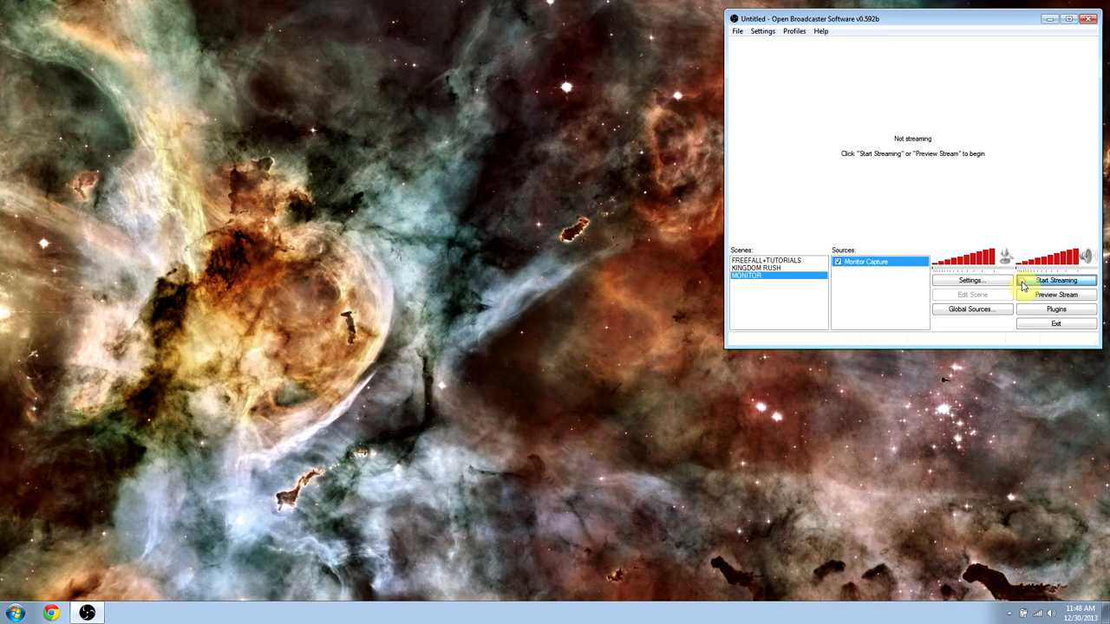
left_click(1057, 280)
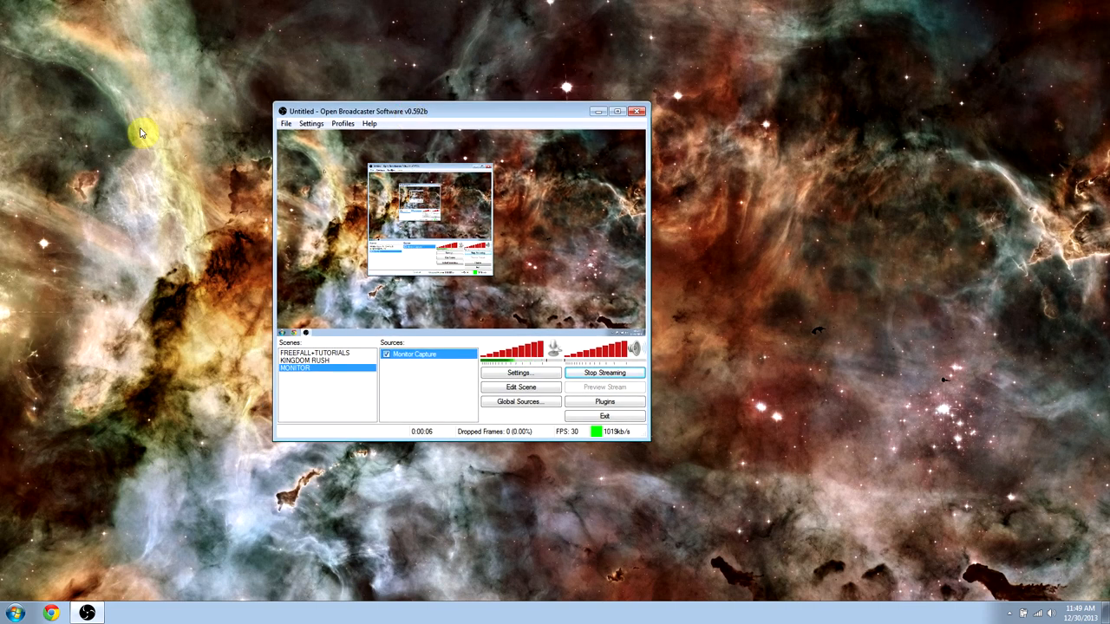
mouse_move(11, 510)
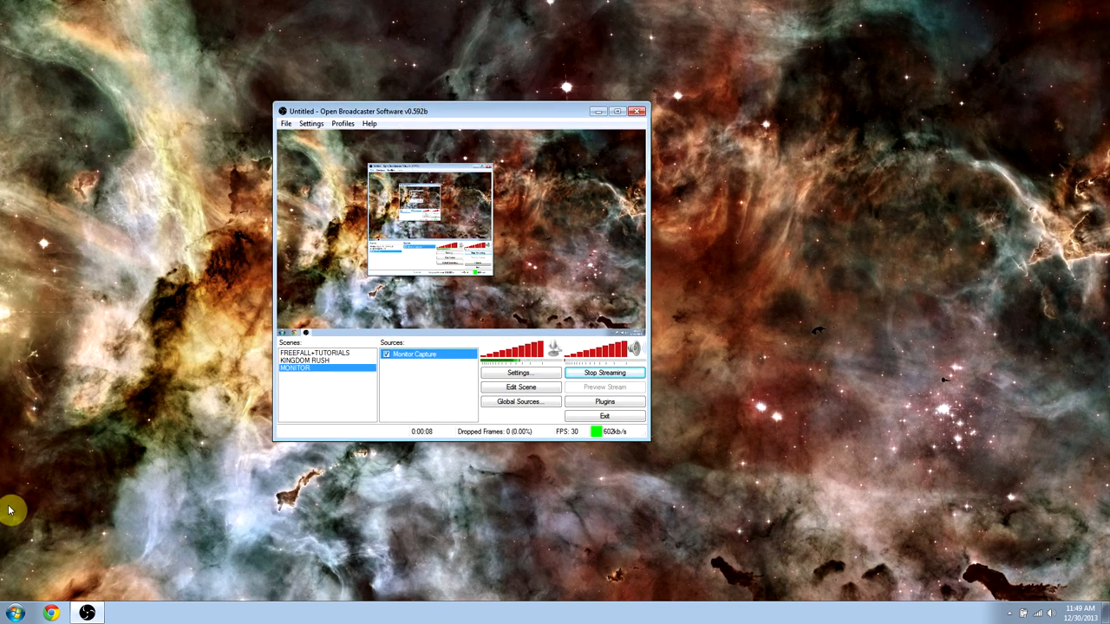
mouse_move(165, 263)
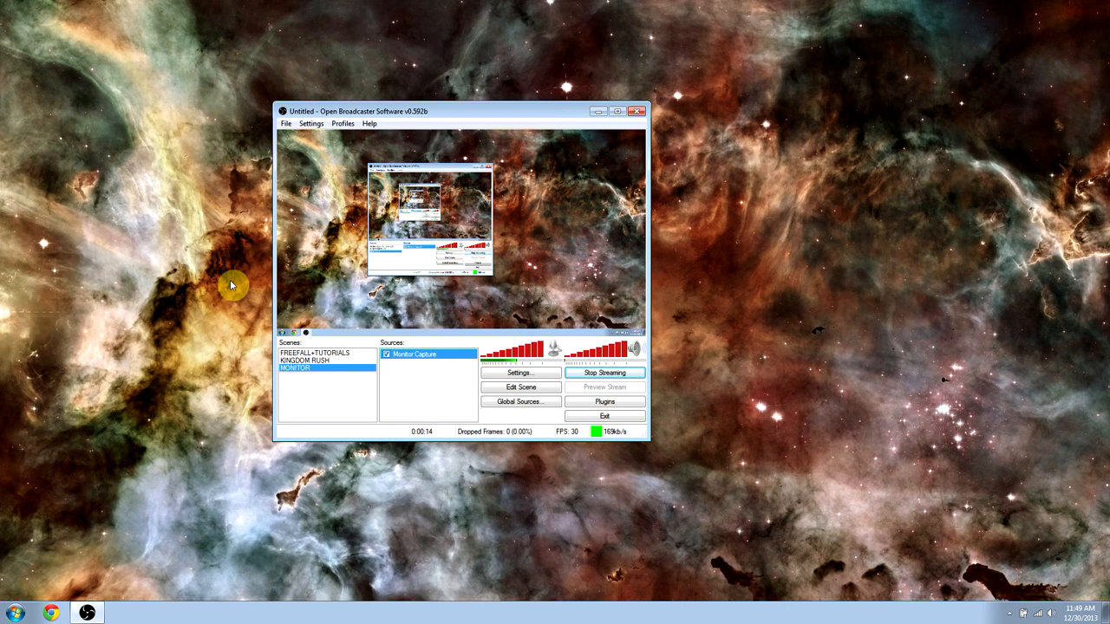
mouse_move(113, 17)
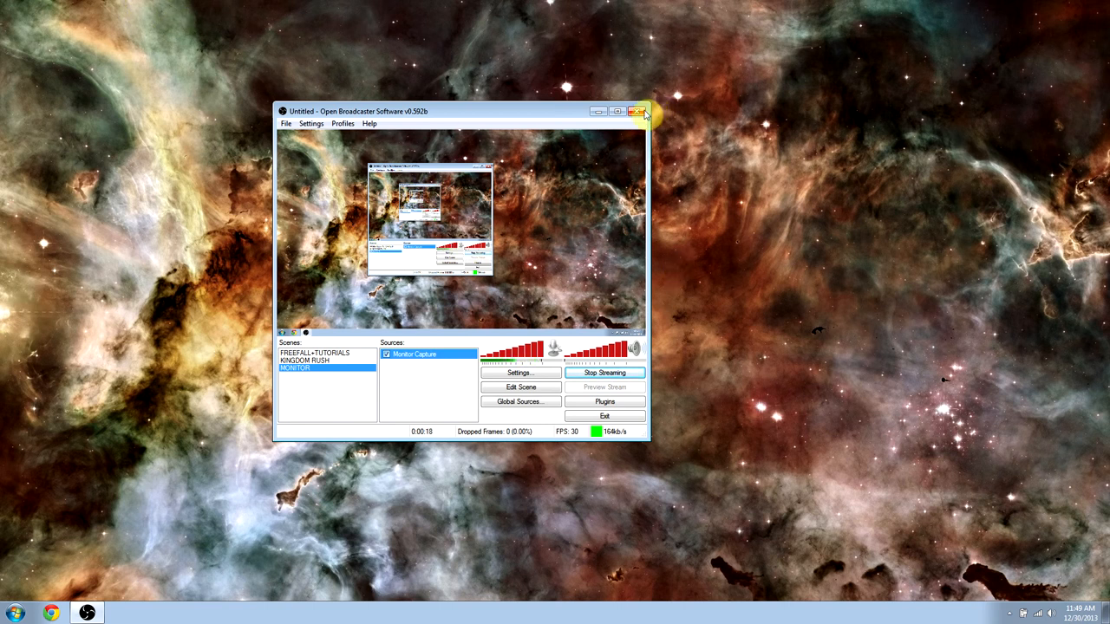
mouse_move(596, 46)
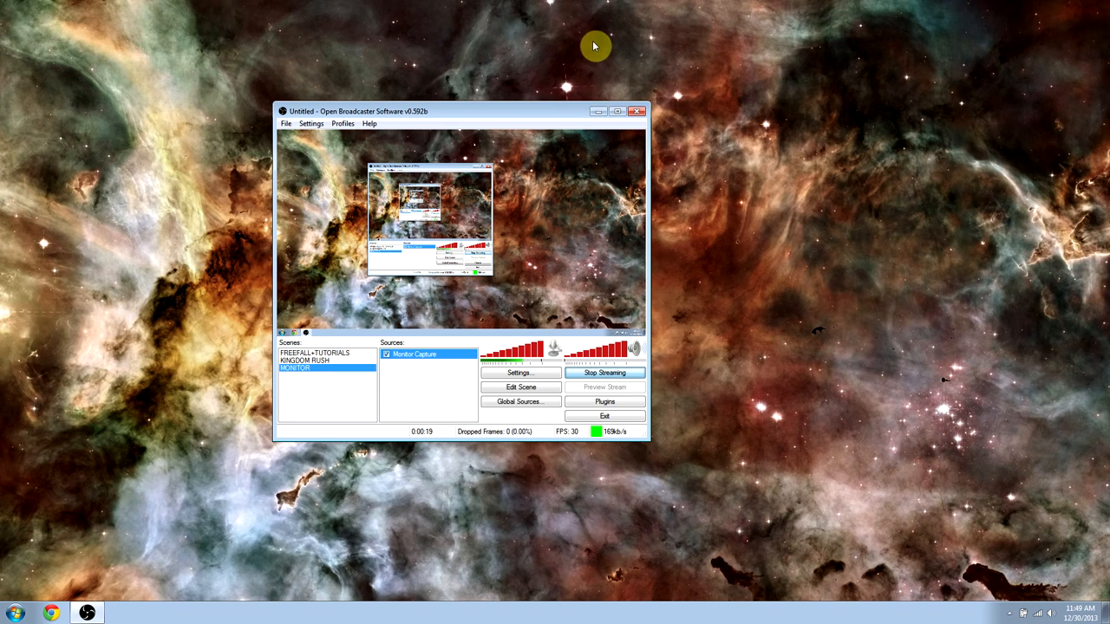
left_click(604, 373)
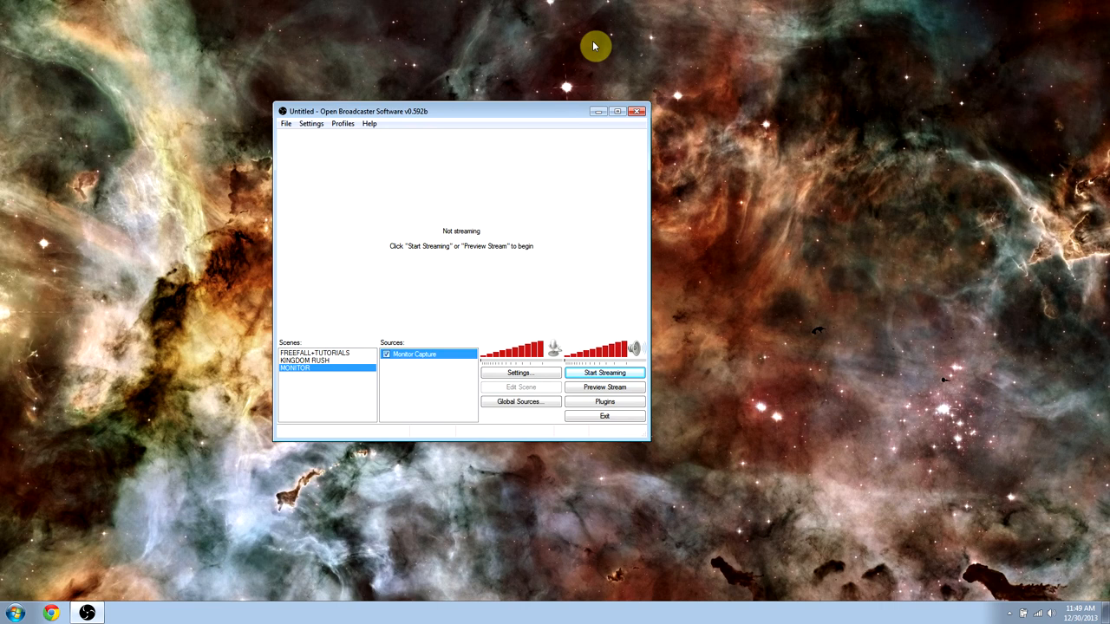
mouse_move(582, 128)
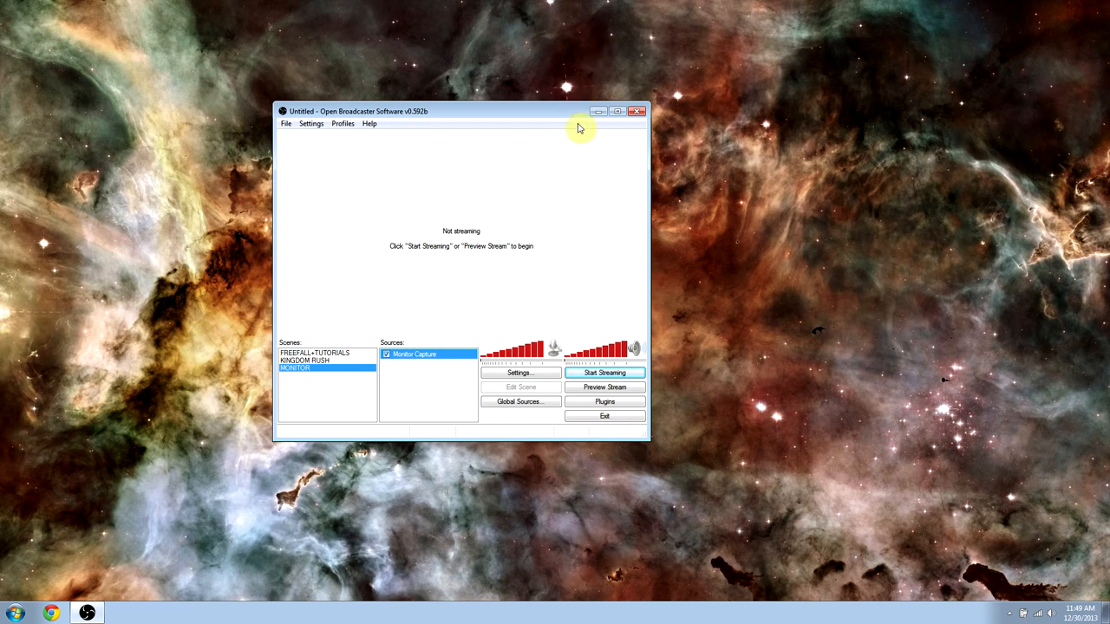